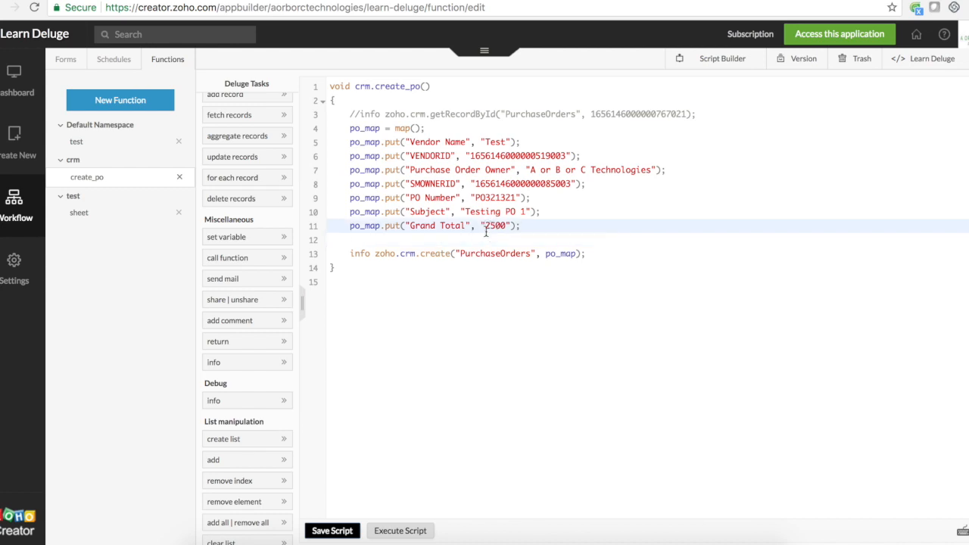
mouse_move(287, 505)
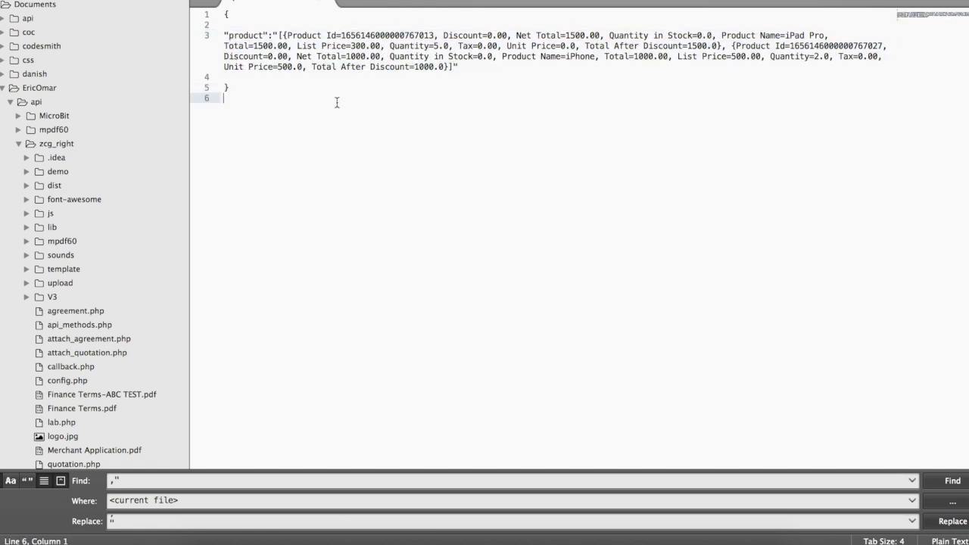
Step: In Sublime Text, put the brackets and the iPad Pro and iPhone items on separate lines
left_click(276, 36)
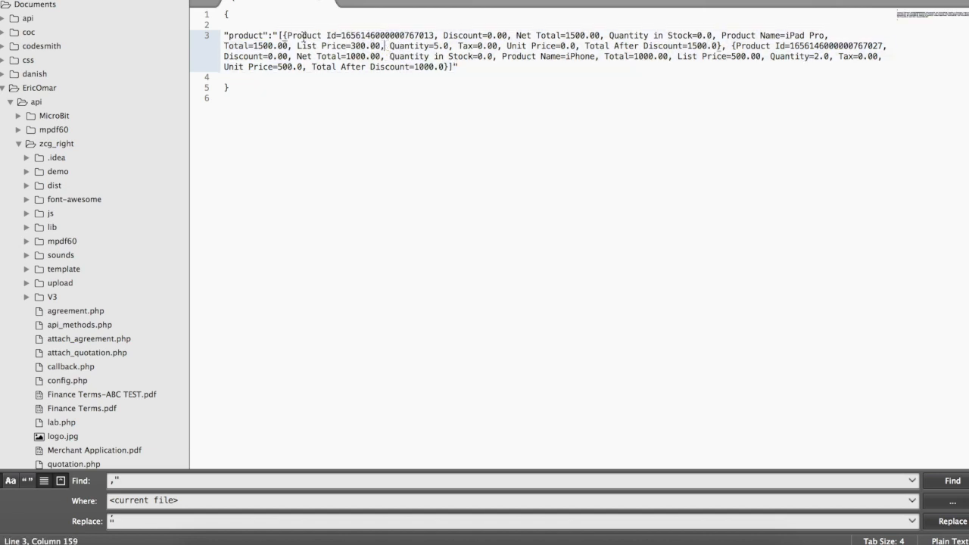
double_click(244, 35)
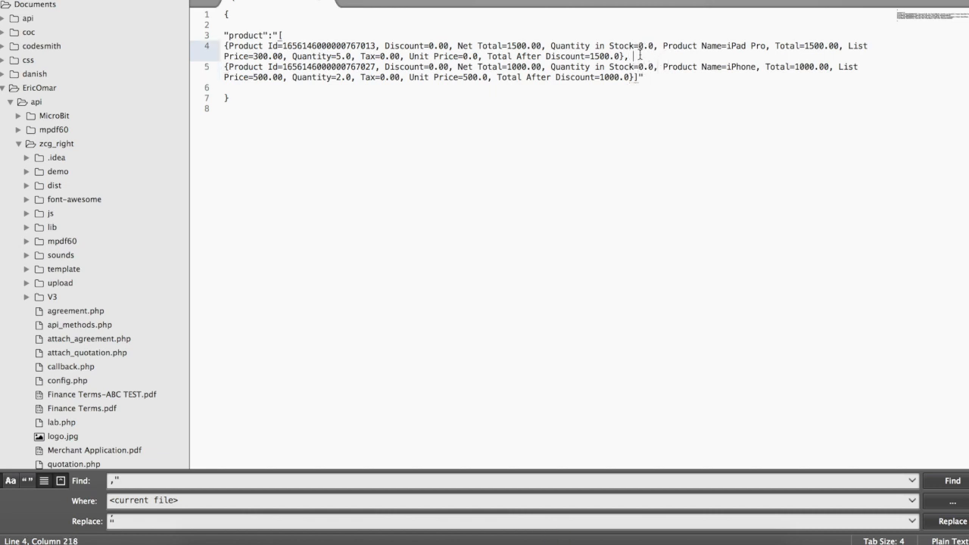
key("Return")
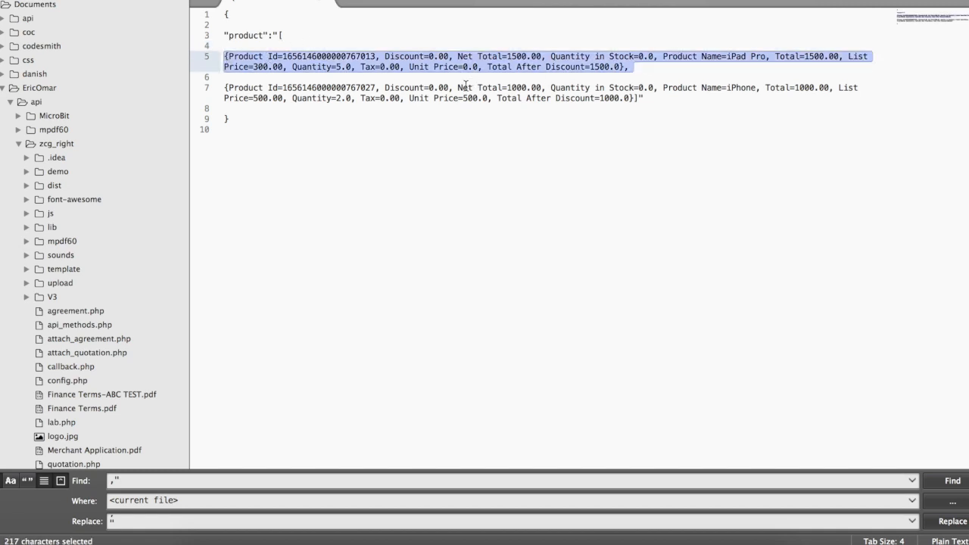
left_click(278, 36)
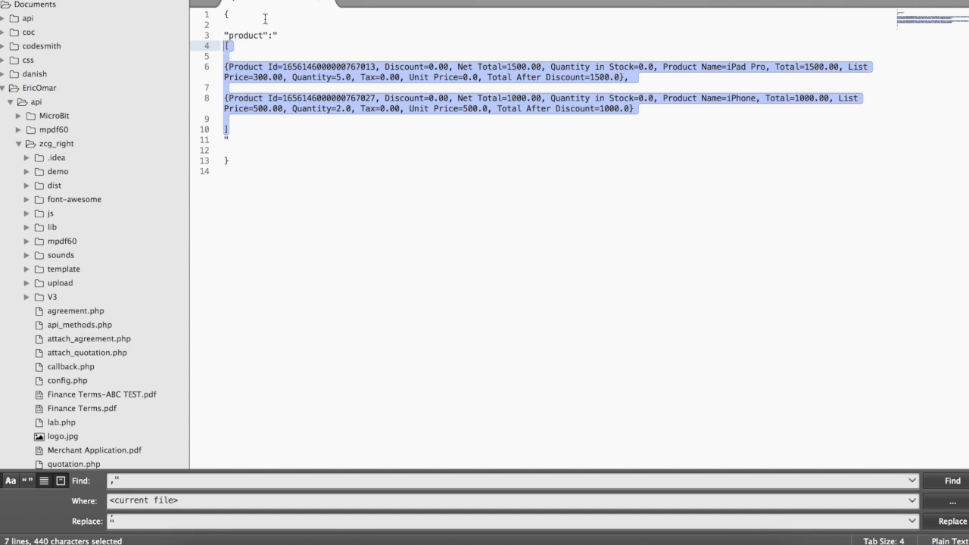
left_click(235, 46)
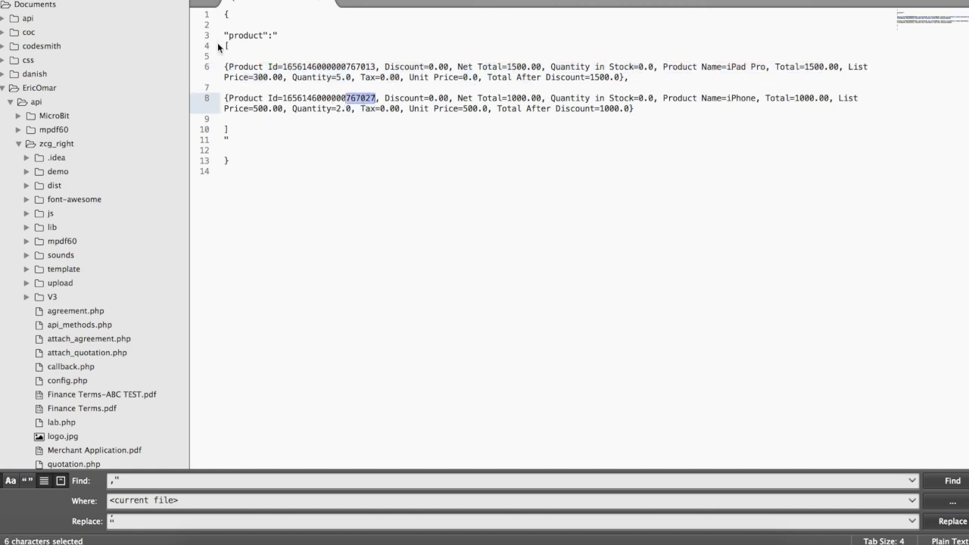
left_click(254, 56)
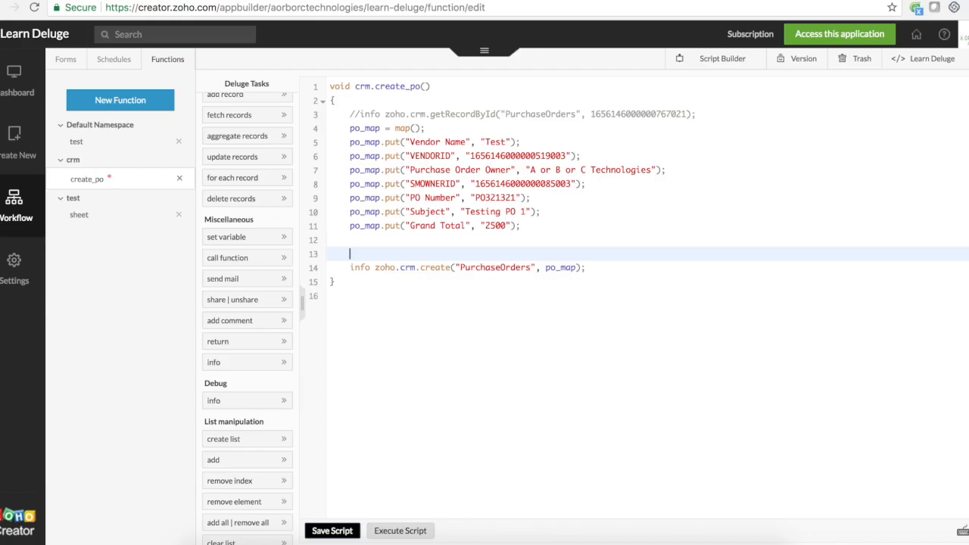
Step: Type the declaration po_line_items_list = List:Map on line 13, correcting the typo
type("po_line")
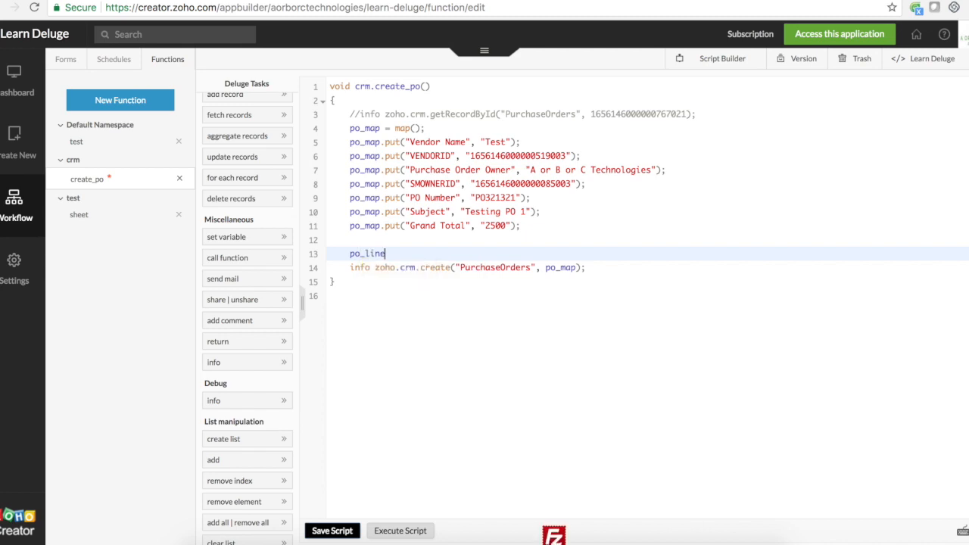
type("_items")
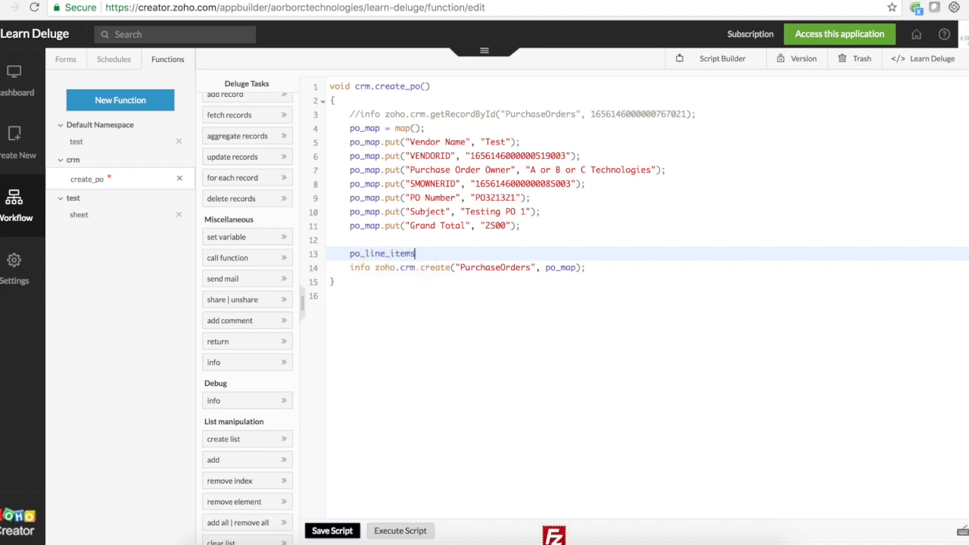
type("_list =")
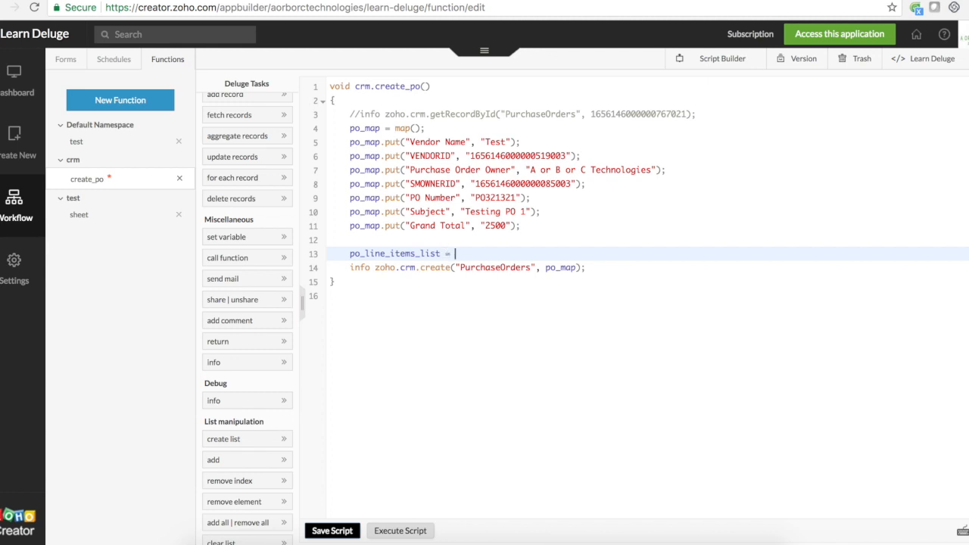
type("List:m")
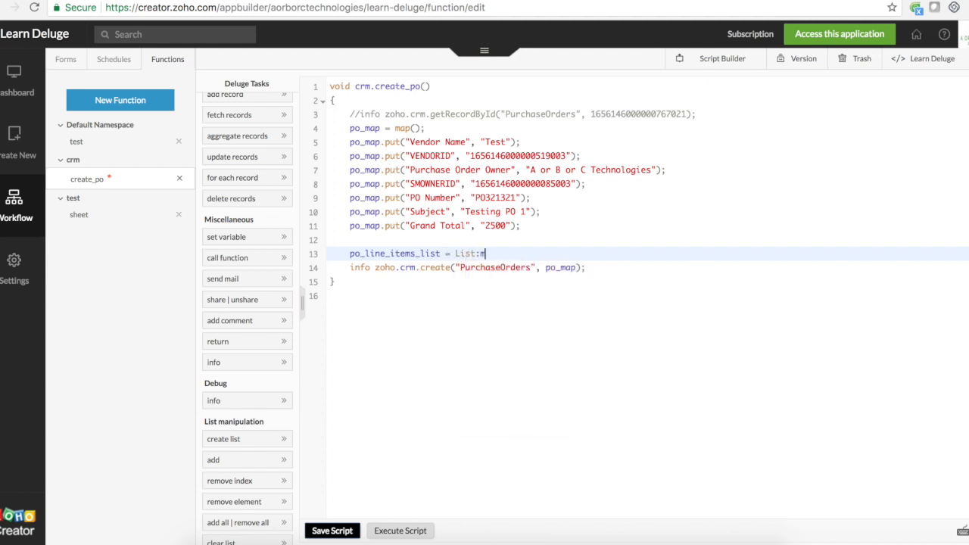
type("appo_mo")
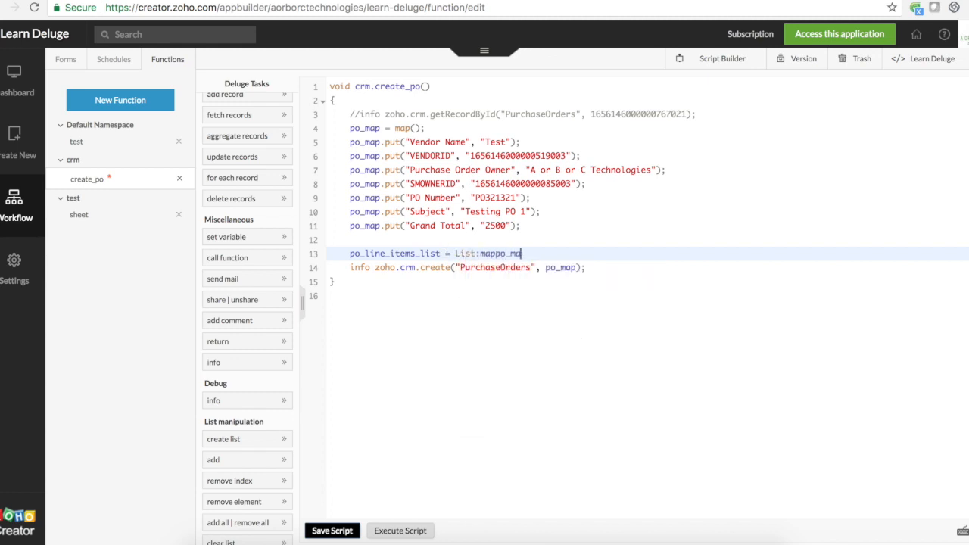
key("Backspace")
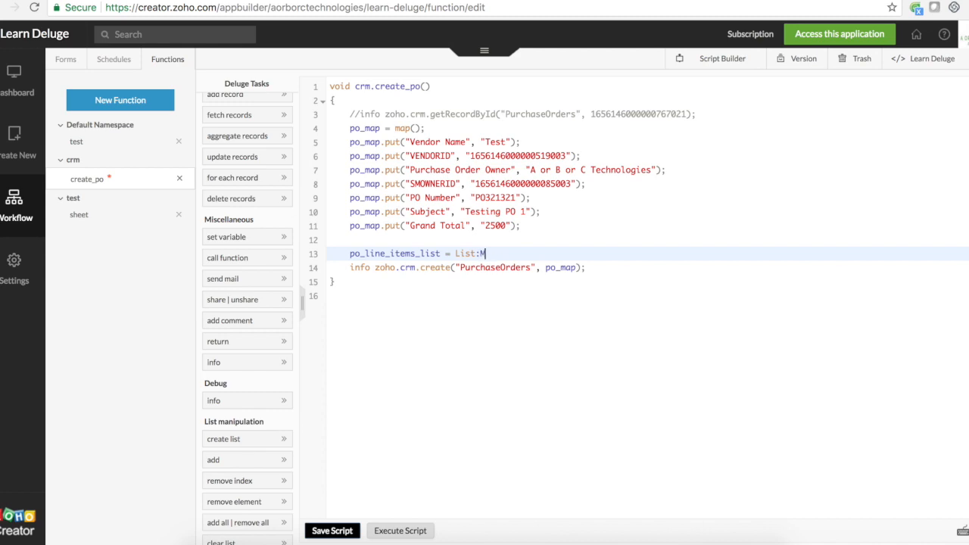
type("a")
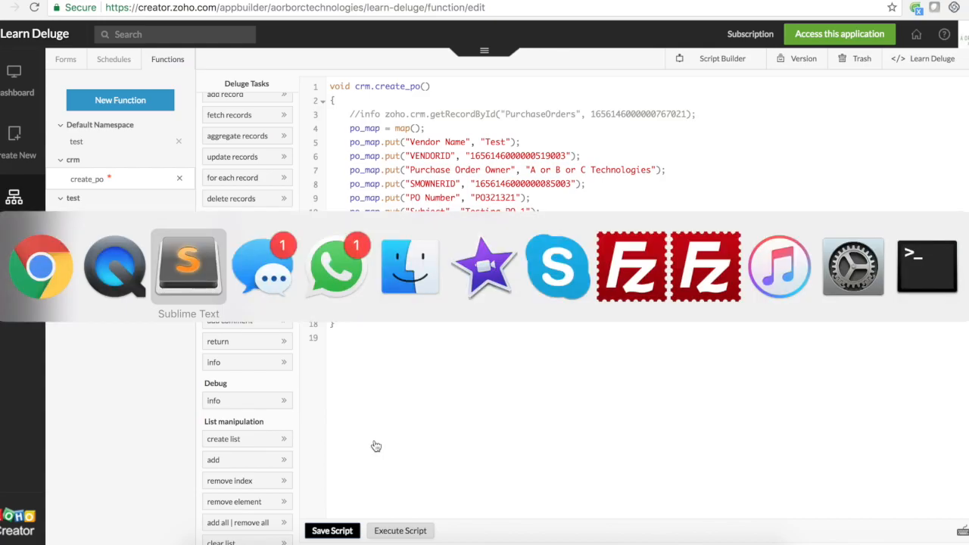
Step: Paste the trimmed iPad Pro line item on line 15 and open a blank line above it
left_click(189, 266)
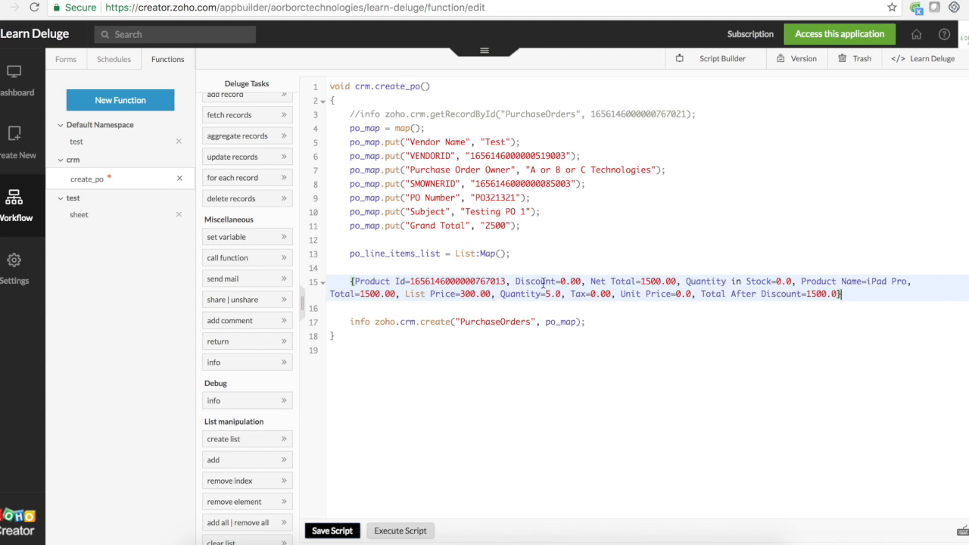
mouse_move(535, 275)
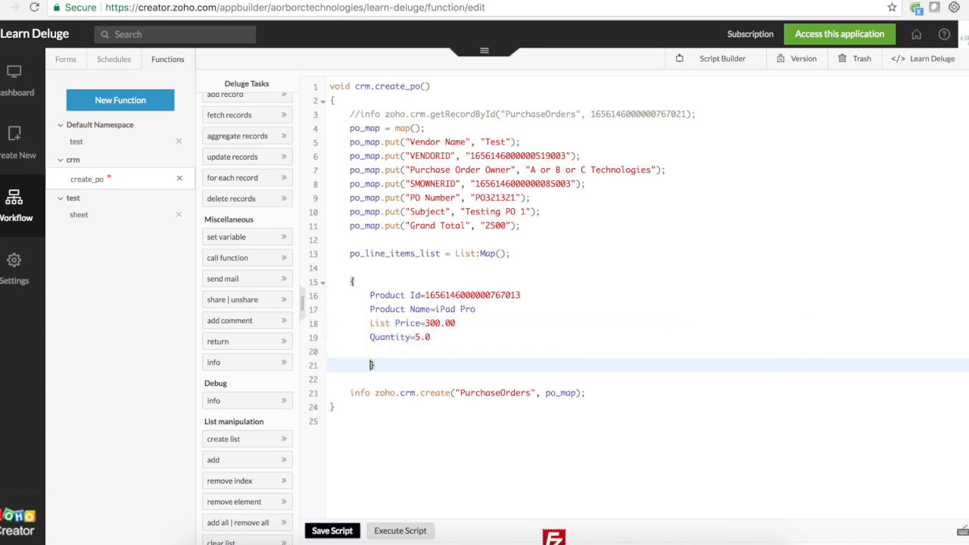
key("enter")
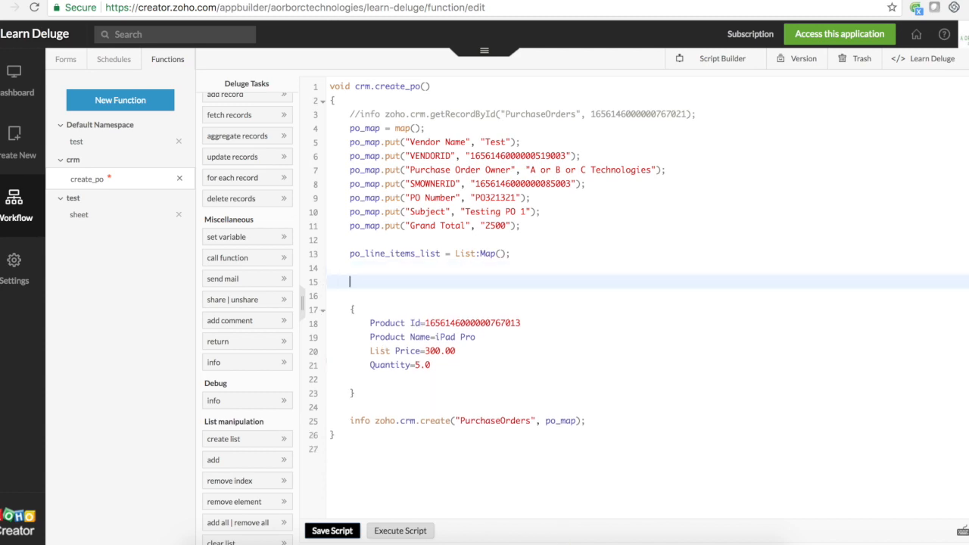
Step: Declare po_line_1_map as a new empty Map
type("p")
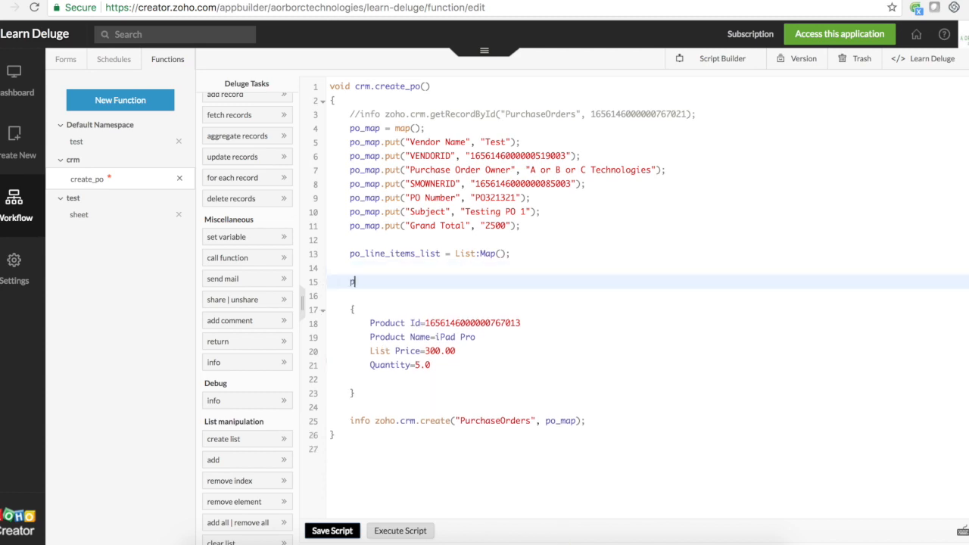
type("po_line_1")
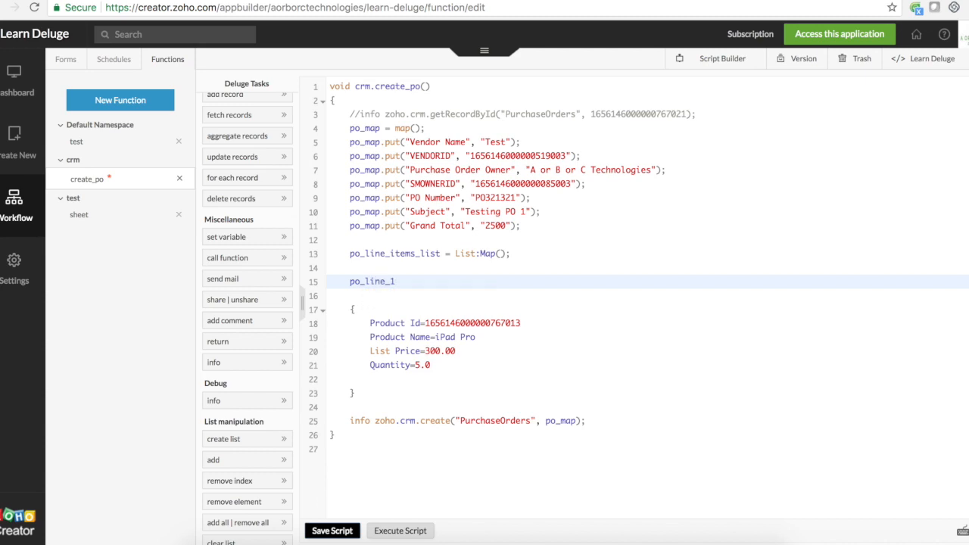
type("_map")
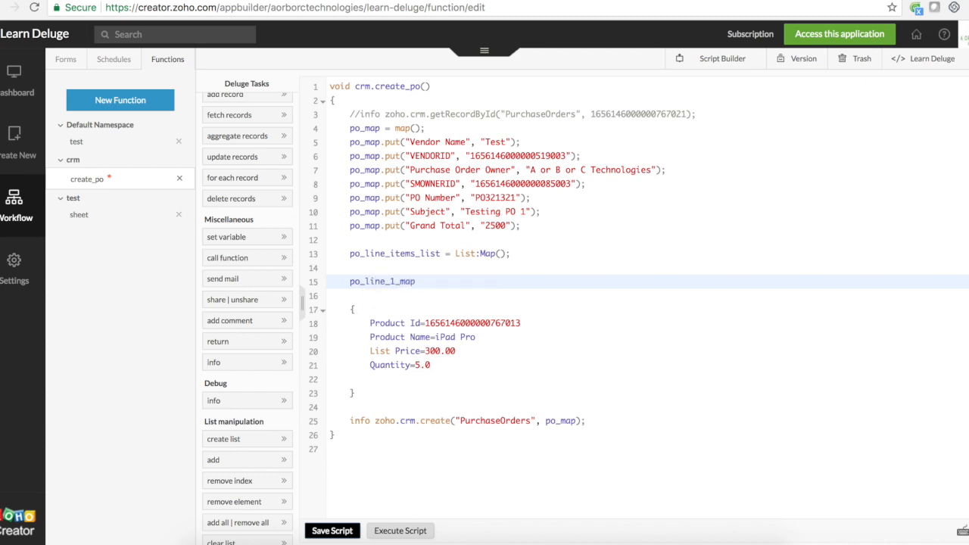
type("= M")
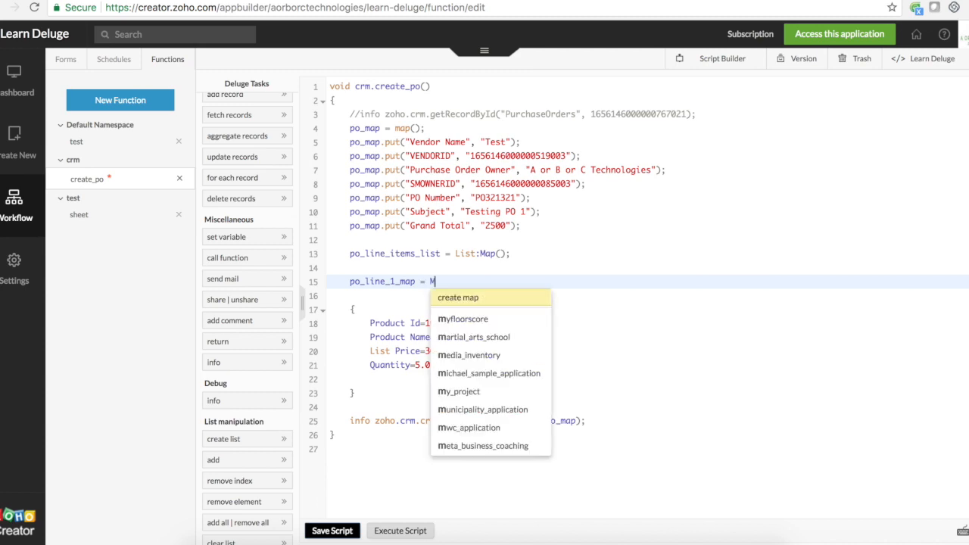
left_click(457, 297)
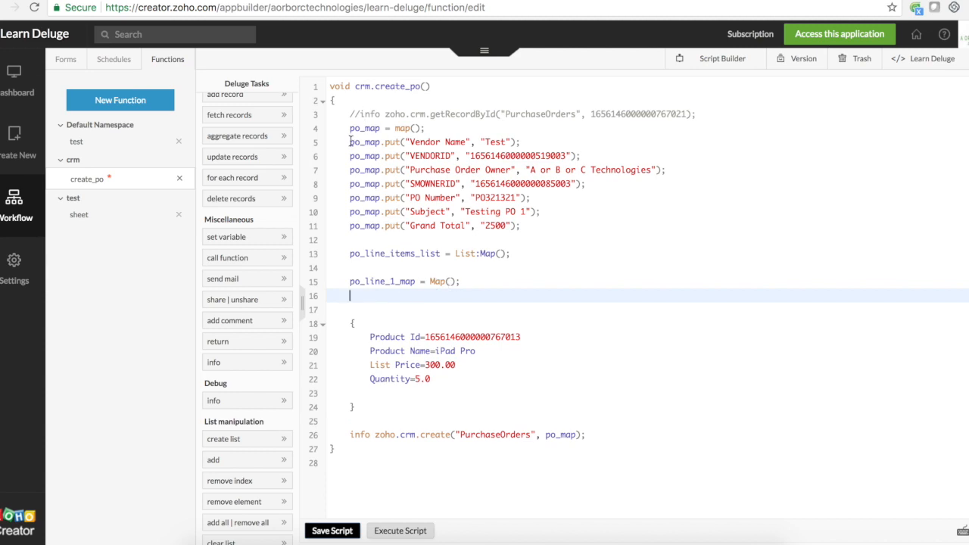
Step: Turn the iPad Pro fields into po_line_1_map put calls: Product Id, Product Name, List Price 300.00, Quantity 5.0
left_click_drag(348, 141, 520, 226)
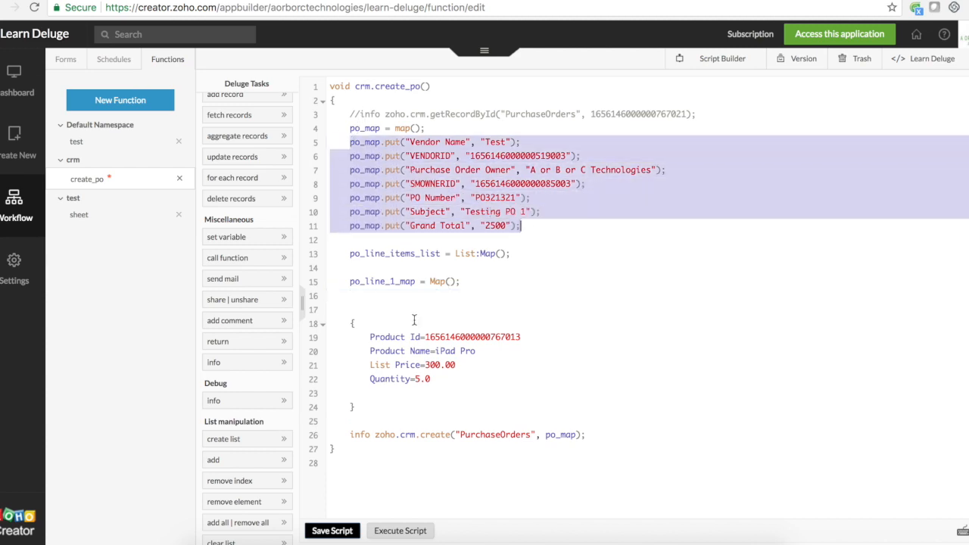
left_click(396, 295)
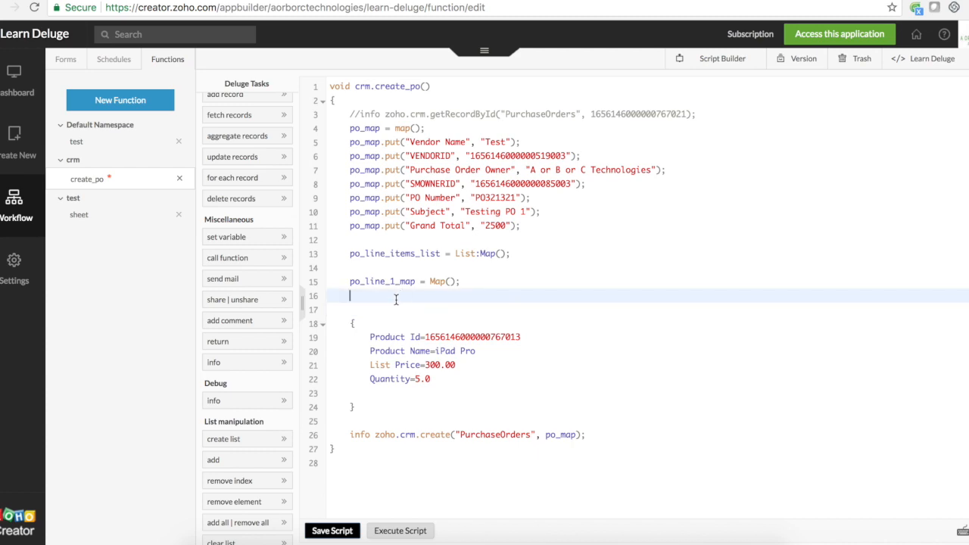
type("po_line_1_map")
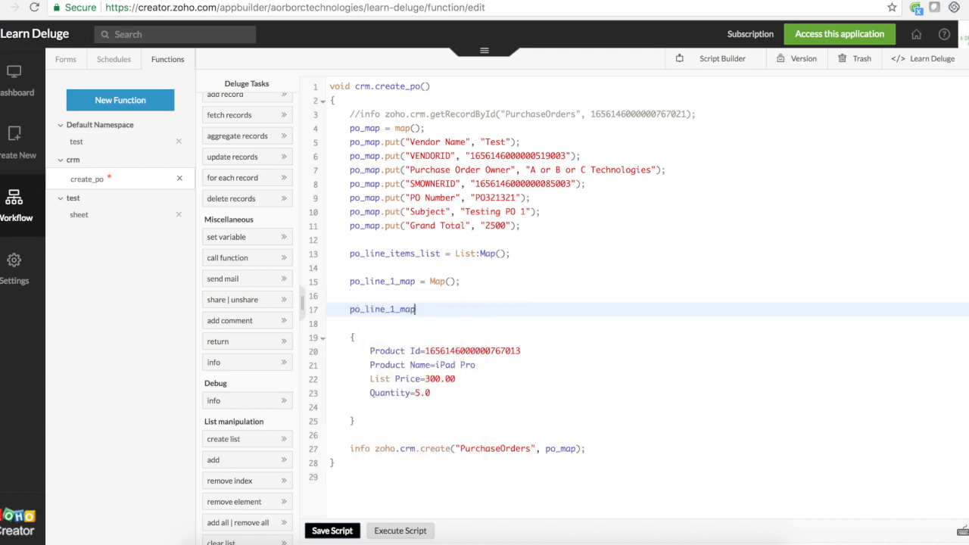
type(".put")
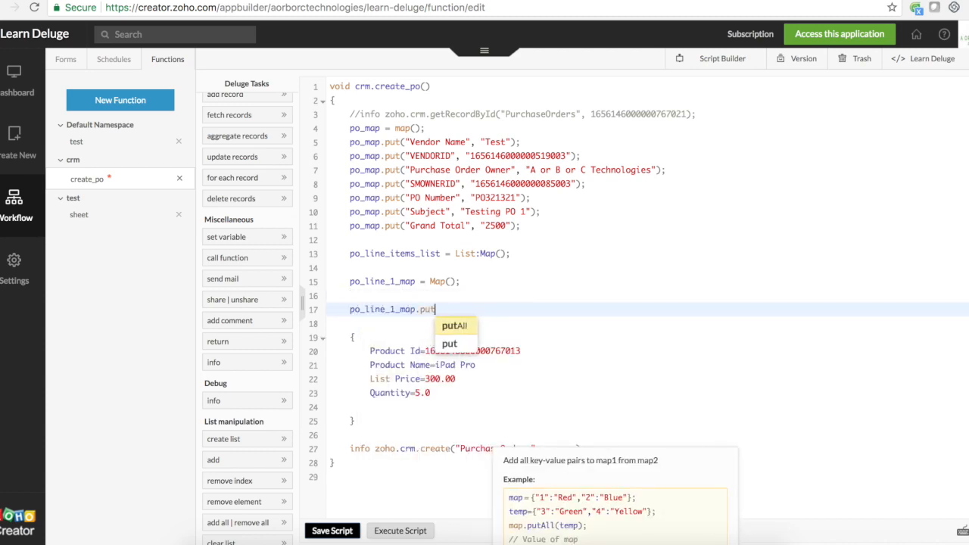
left_click(449, 344)
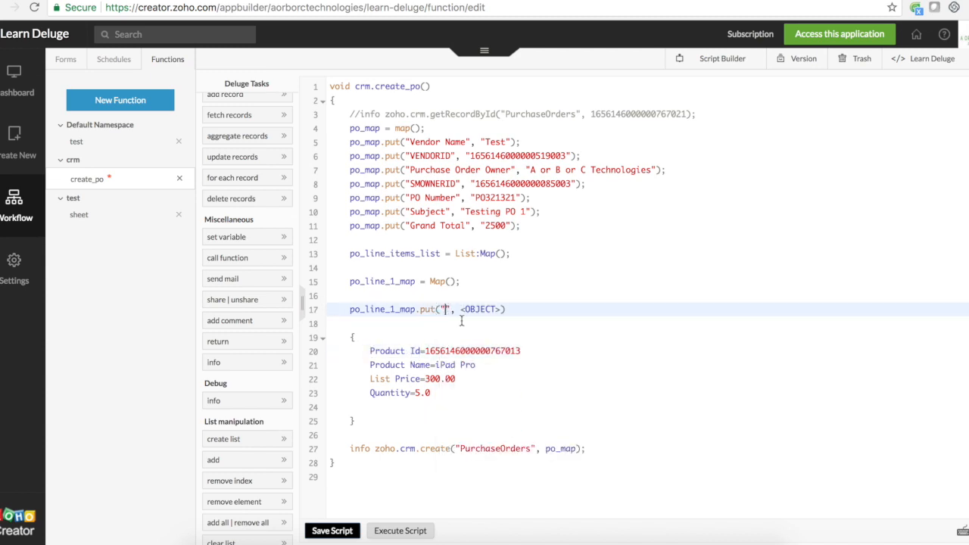
type("Product Id")
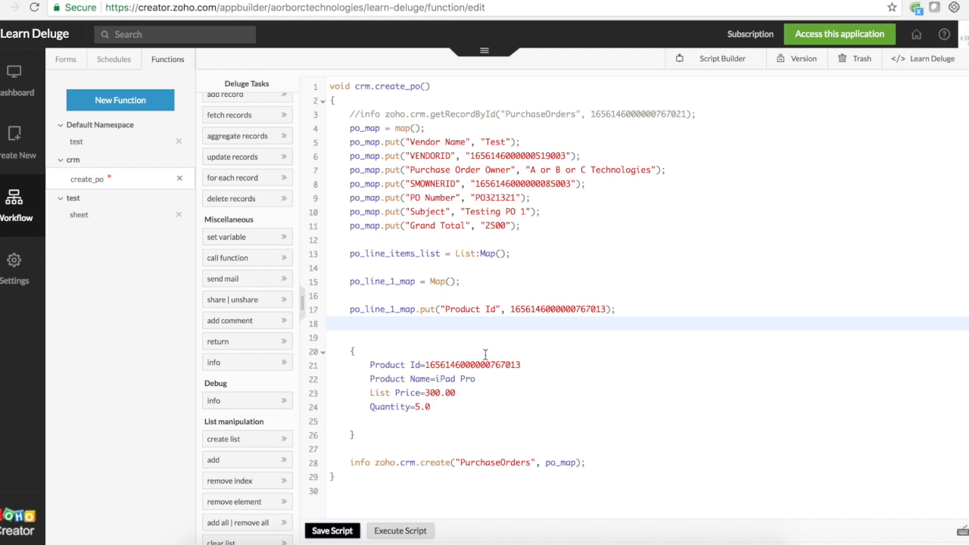
double_click(394, 378)
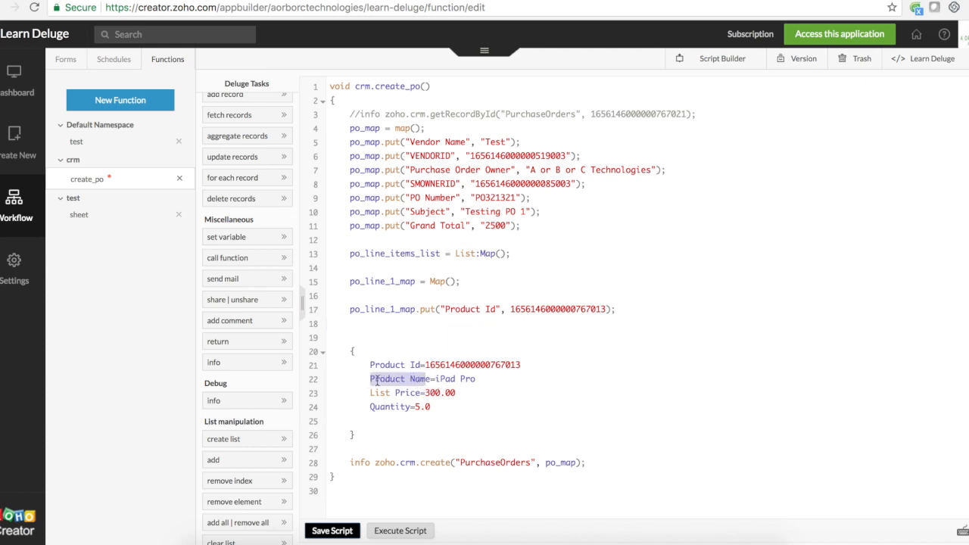
left_click(431, 406)
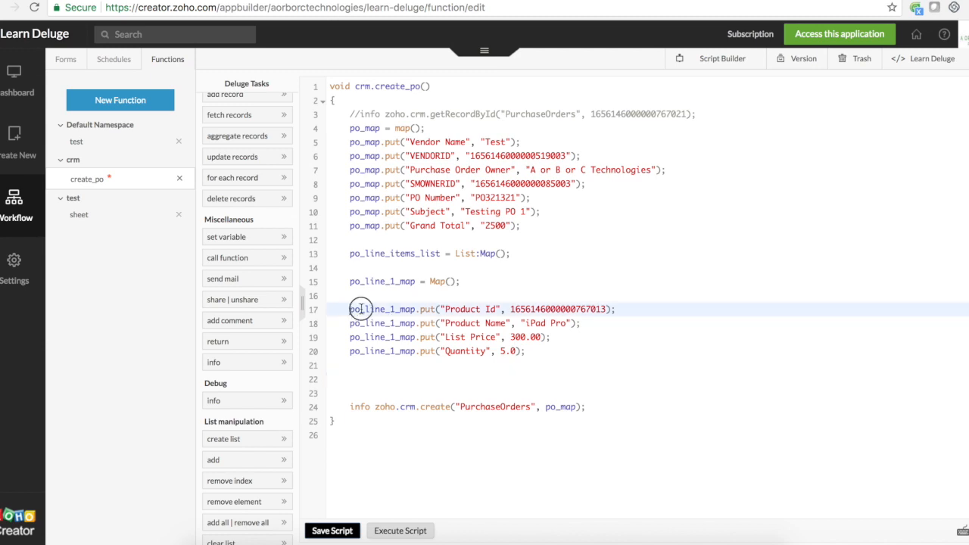
left_click_drag(350, 309, 526, 351)
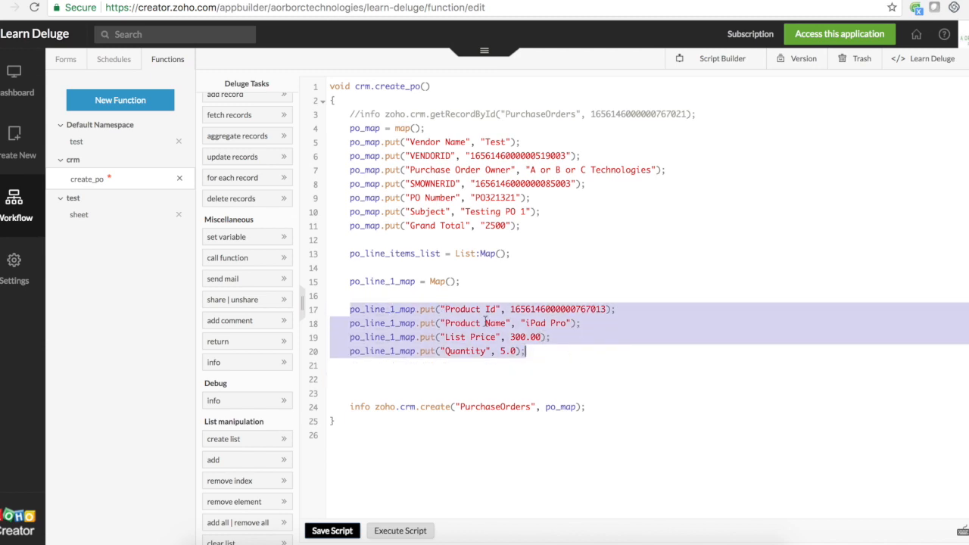
left_click(403, 365)
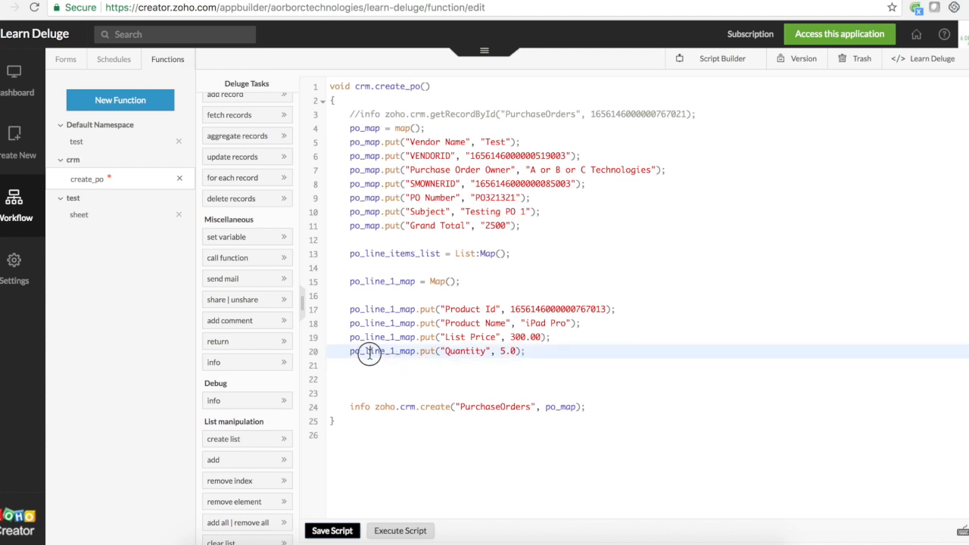
double_click(394, 253)
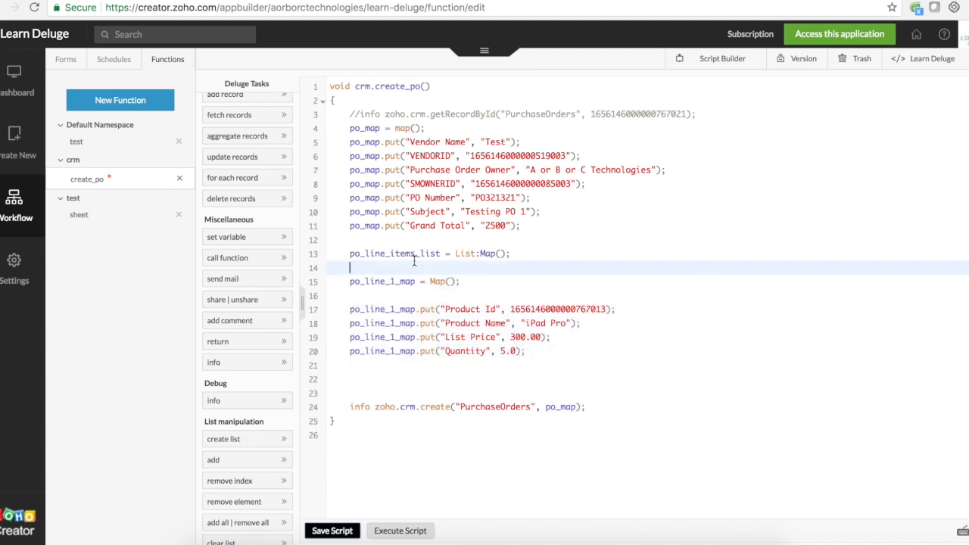
Step: Add the line po_line_items_list.add(po_line_1_map); and start a new line below
double_click(393, 252)
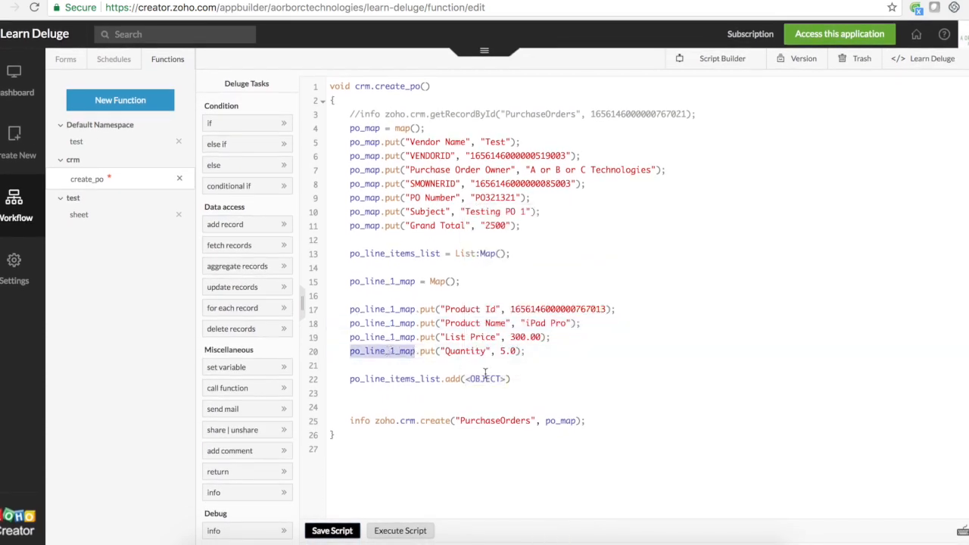
type("po_line_1_map")
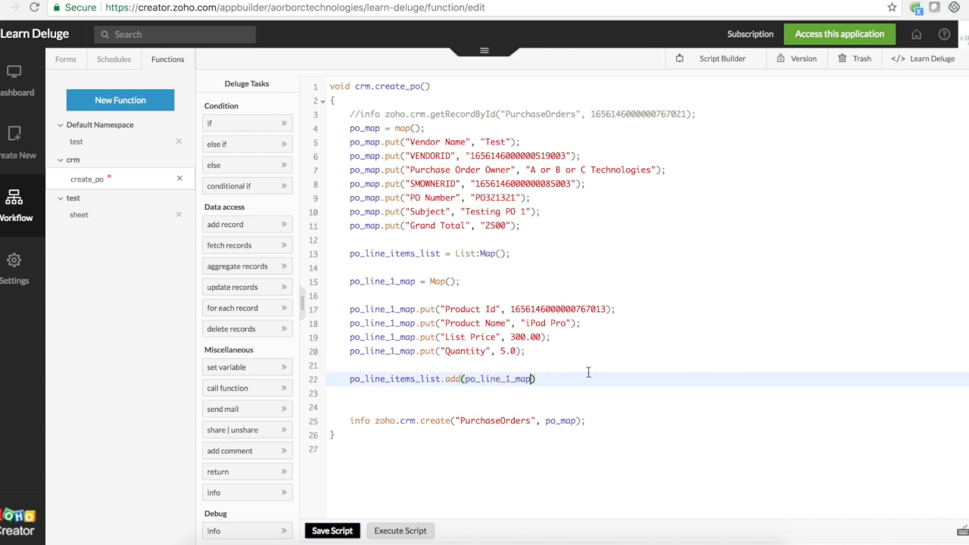
key("Enter")
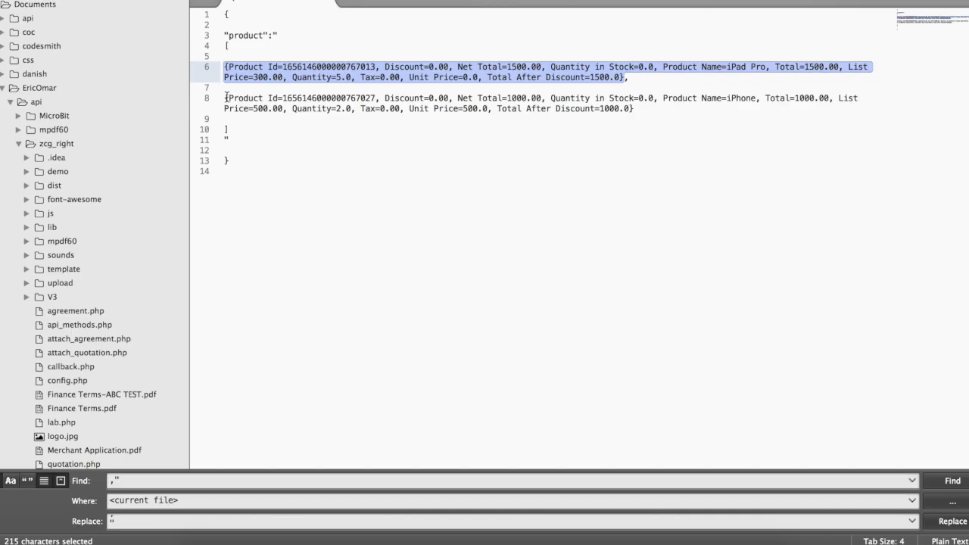
left_click(294, 106)
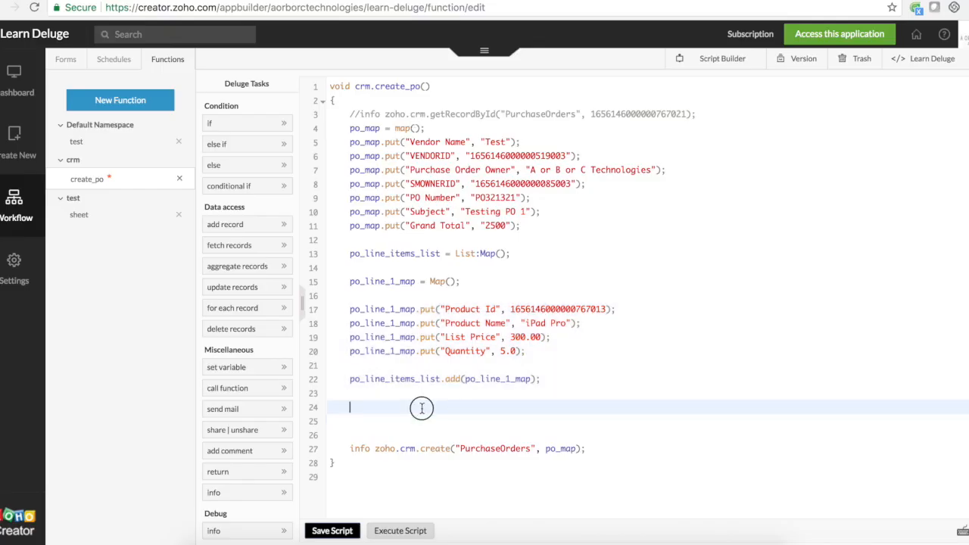
mouse_move(403, 309)
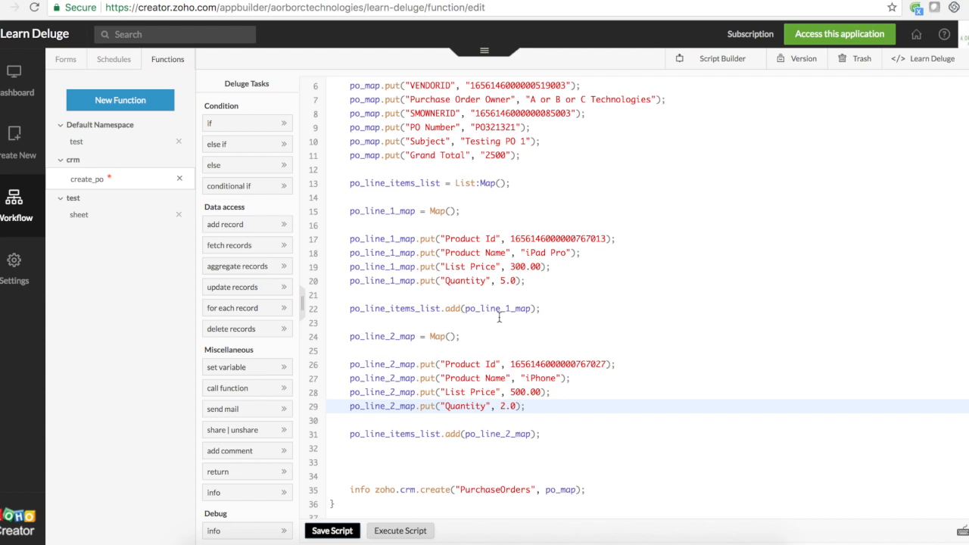
Step: Build po_line_2_map for the iPhone (List Price 500.00, Quantity 2.0) and add it to po_line_items_list
double_click(498, 308)
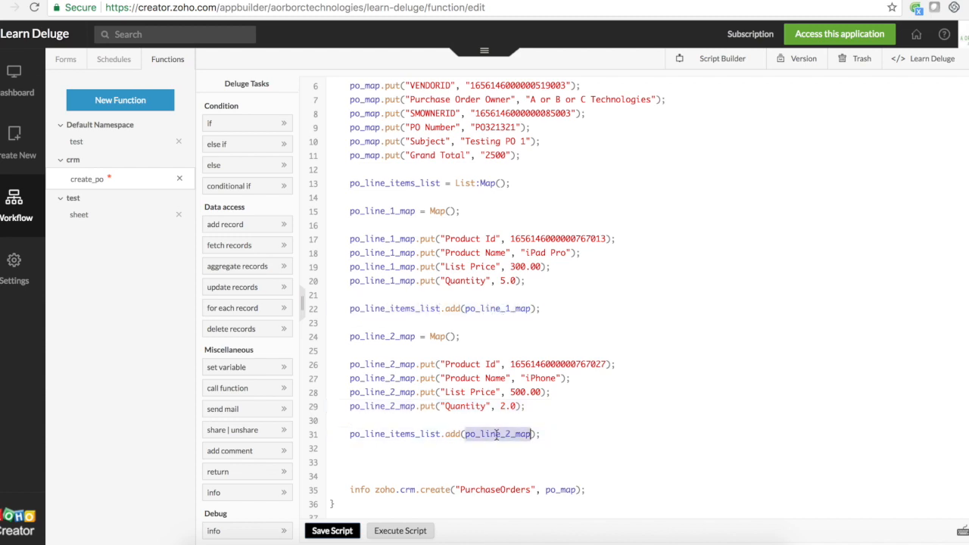
left_click(379, 461)
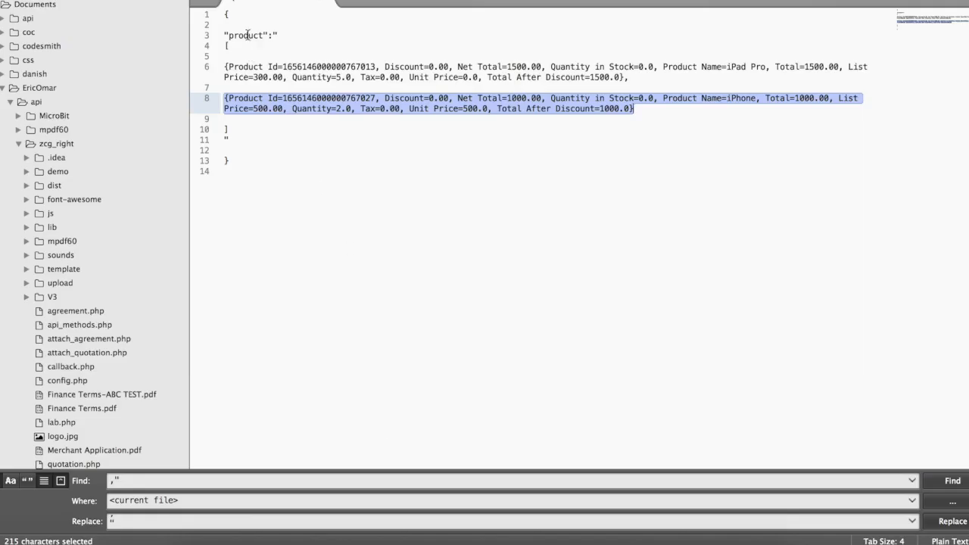
double_click(244, 35)
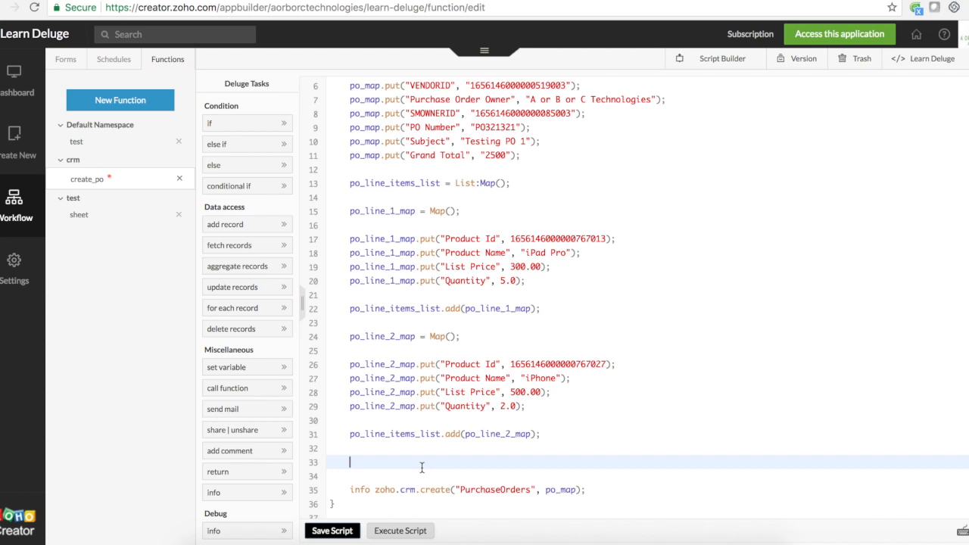
Step: Begin a new po_map.put call below the list add statements
type("po_map.")
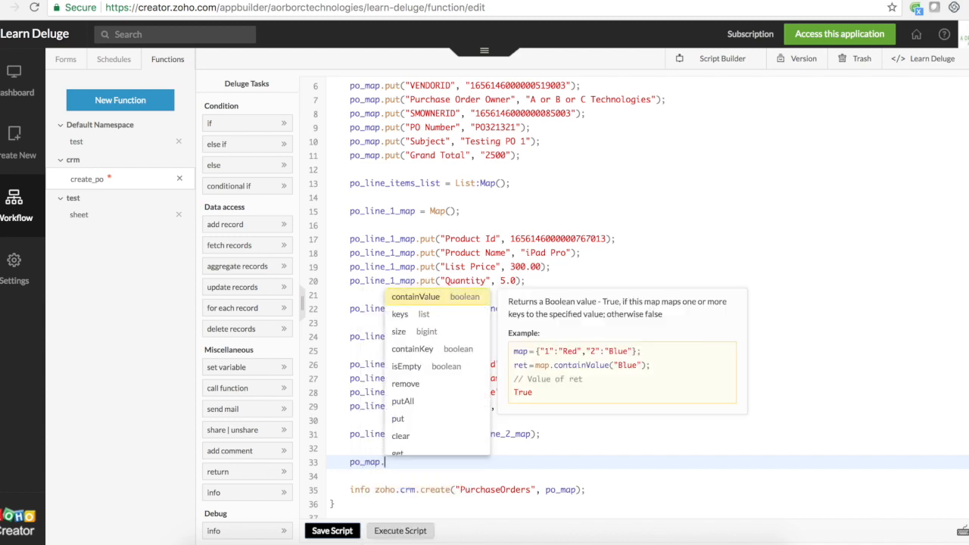
left_click(397, 418)
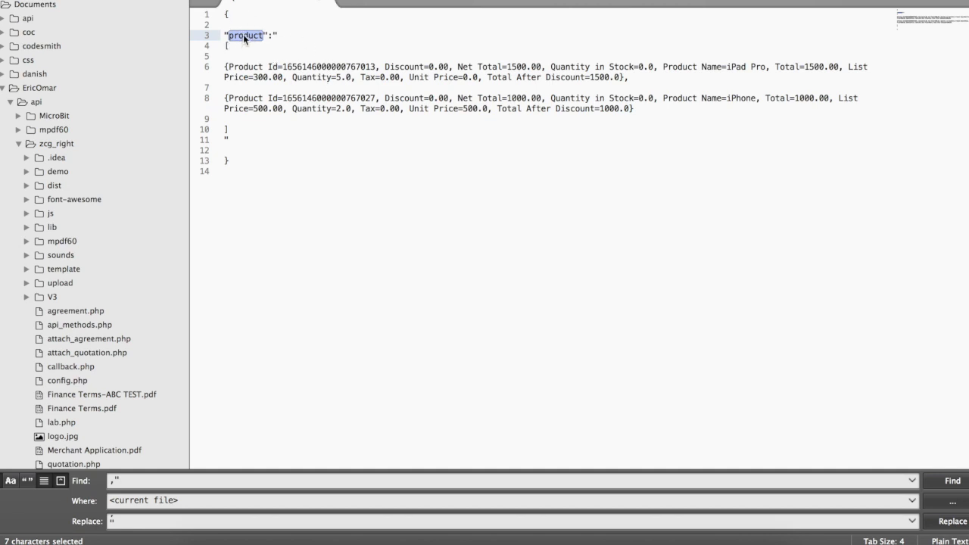
mouse_move(257, 43)
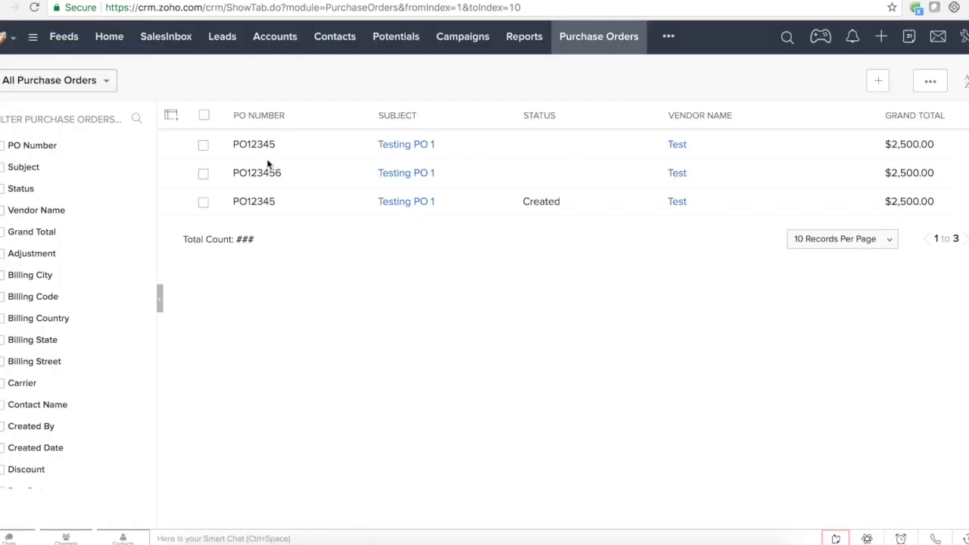
Step: Open the Testing PO 1 purchase order and scroll to its empty Product Details section
left_click(406, 144)
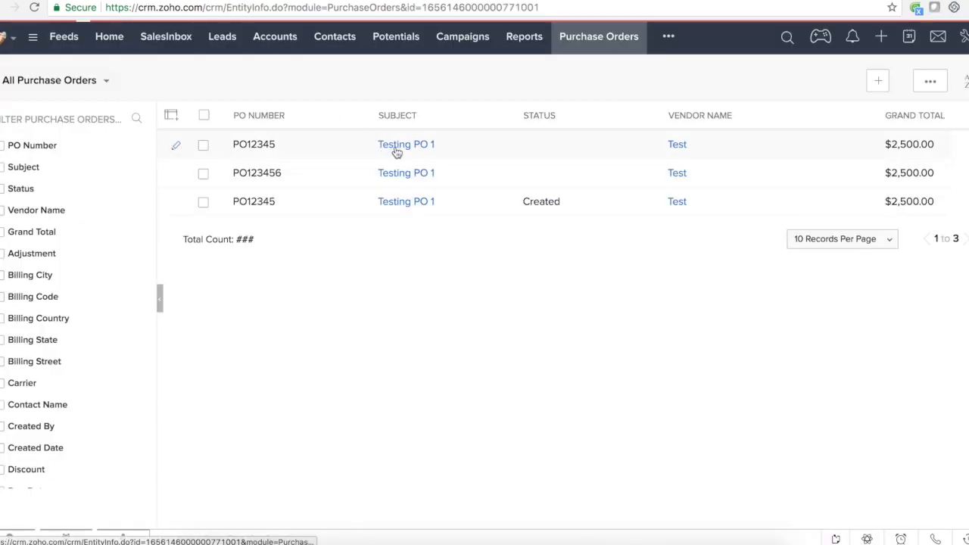
left_click(406, 144)
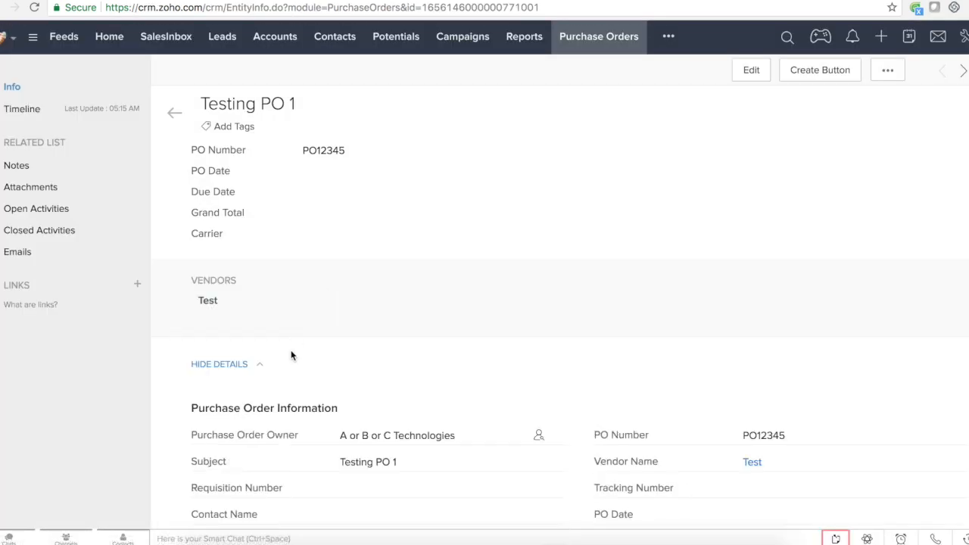
scroll("down", 3)
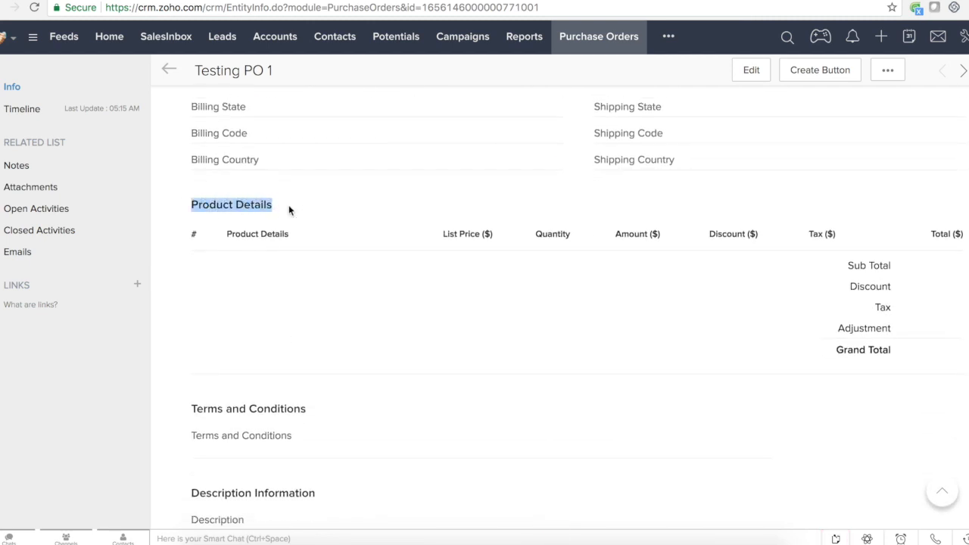
mouse_move(168, 69)
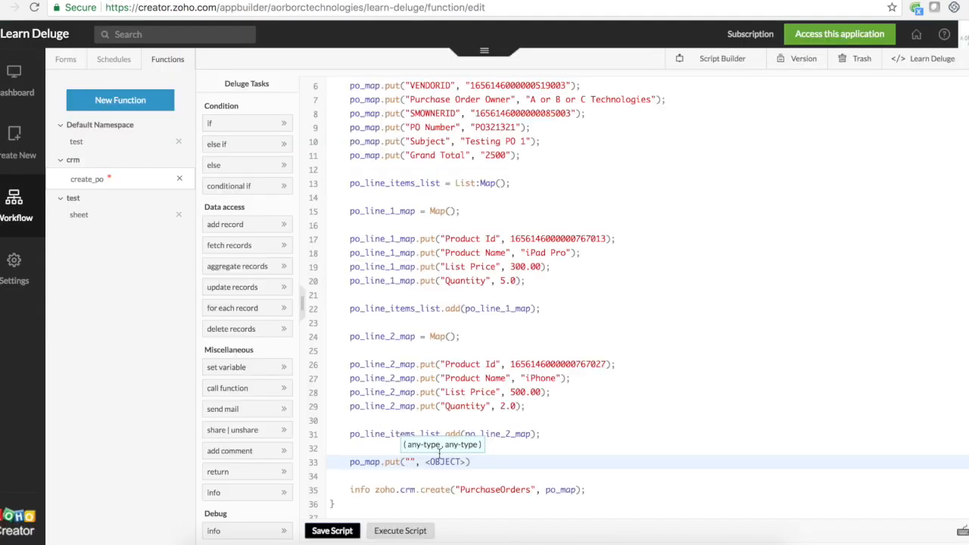
Step: Insert po_map.put("Product Details", po_line_items_list); before the zoho.crm.create call
type("Product Details")
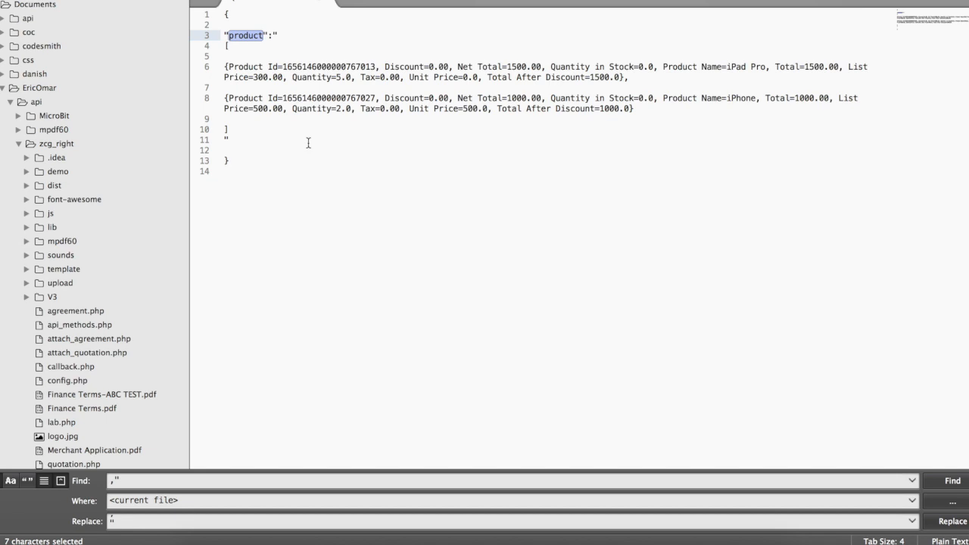
mouse_move(266, 63)
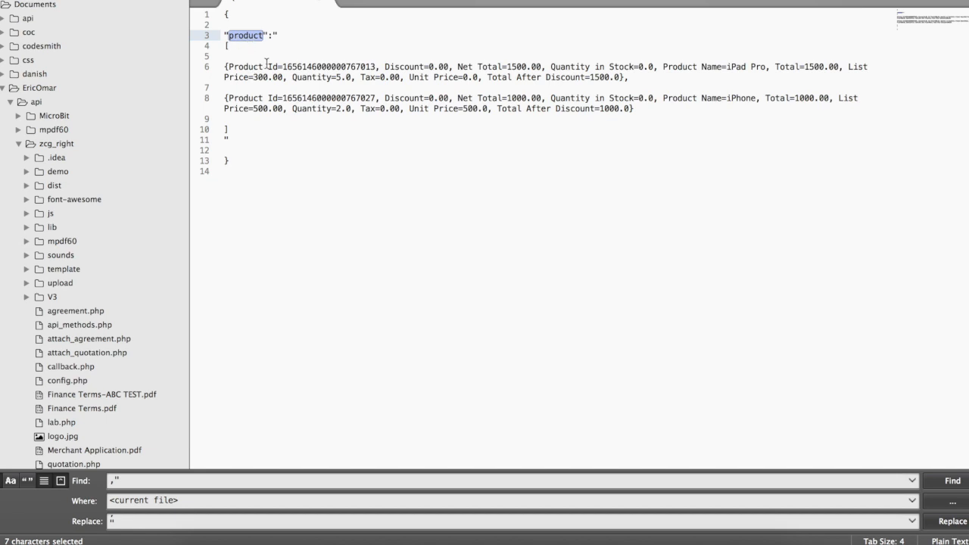
left_click(248, 118)
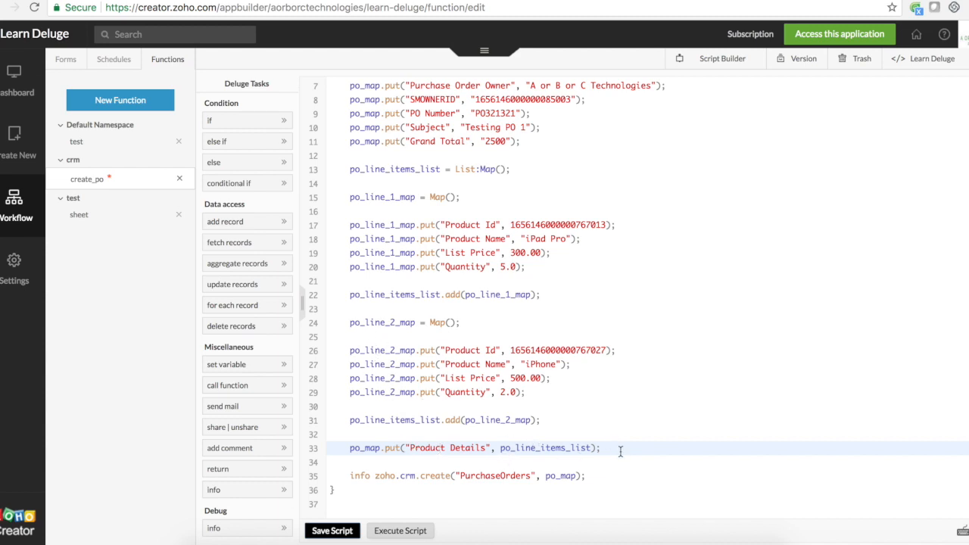
scroll("up", 3)
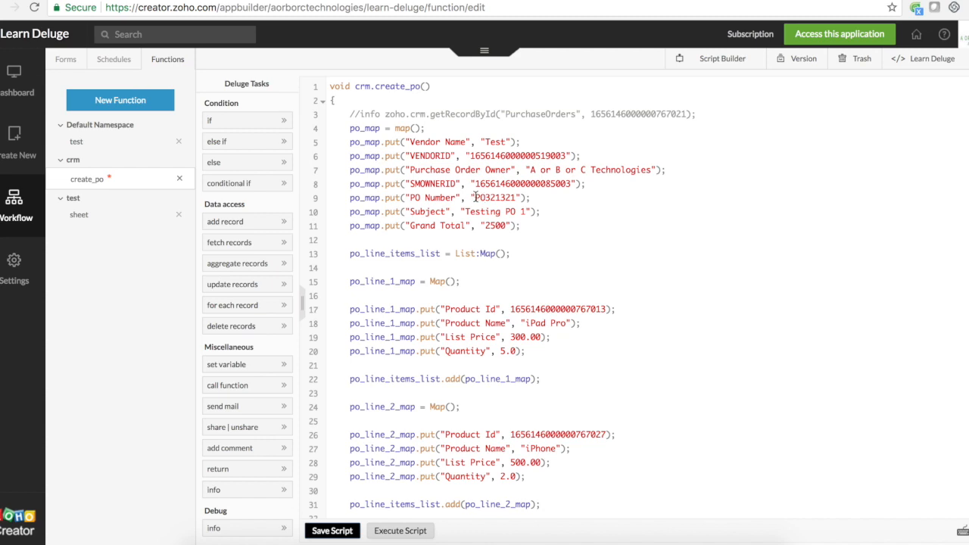
Step: Replace the PO Number with a new value and execute the script again
double_click(496, 197)
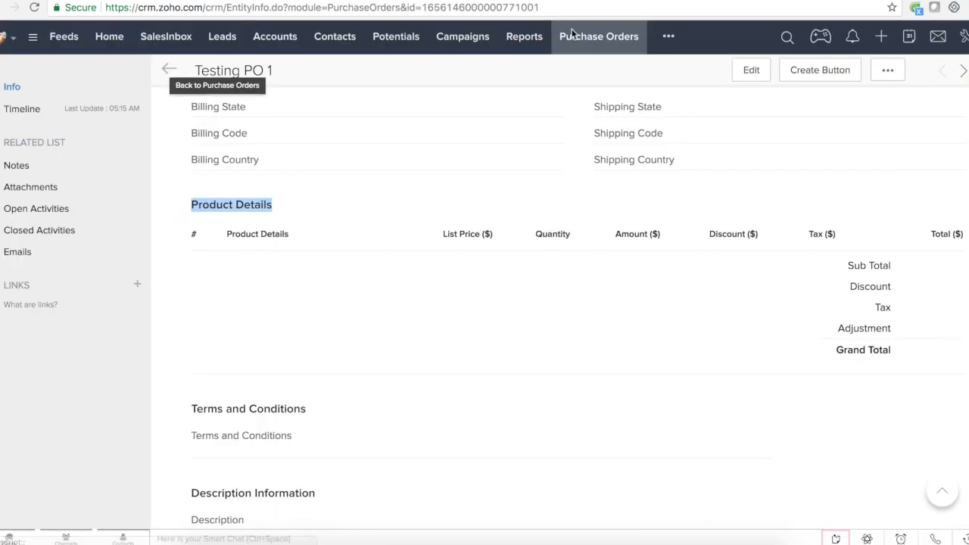
Step: Open purchase order PO101010 (Testing PO 1) and view its iPad Pro and iPhone line items
left_click(169, 68)
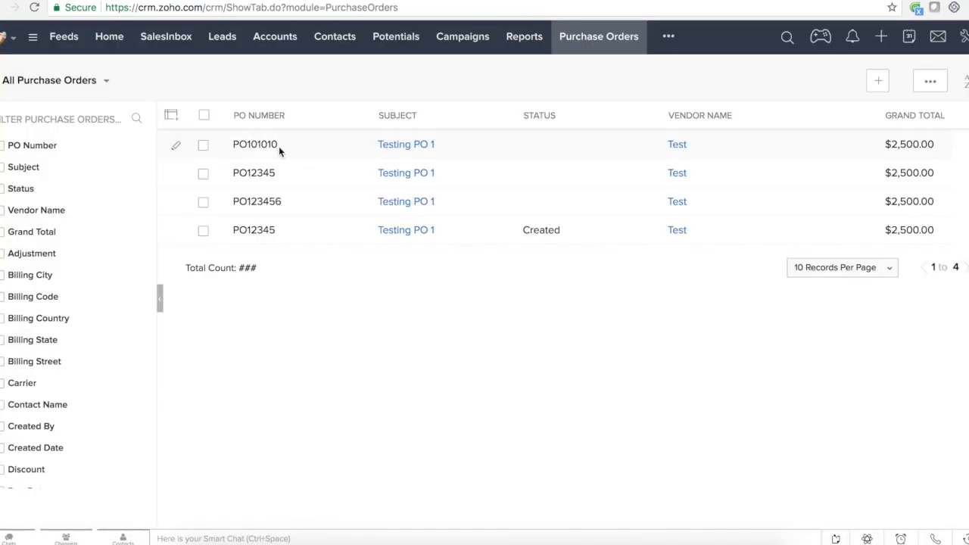
left_click(406, 144)
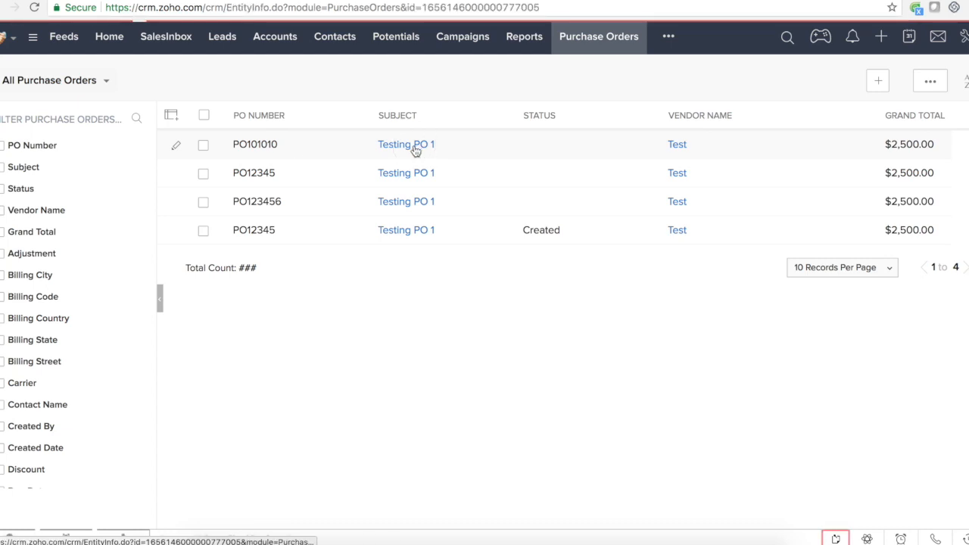
left_click(405, 144)
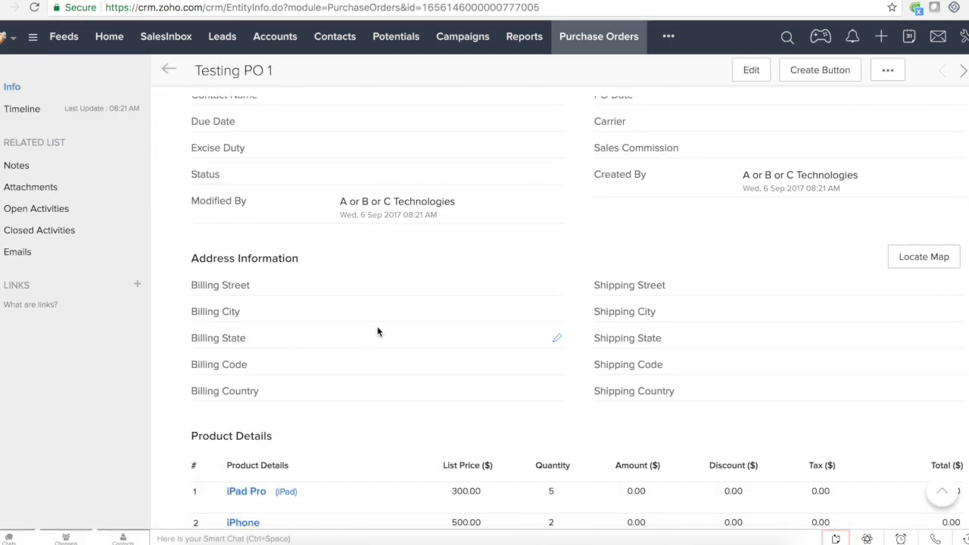
scroll("down", 3)
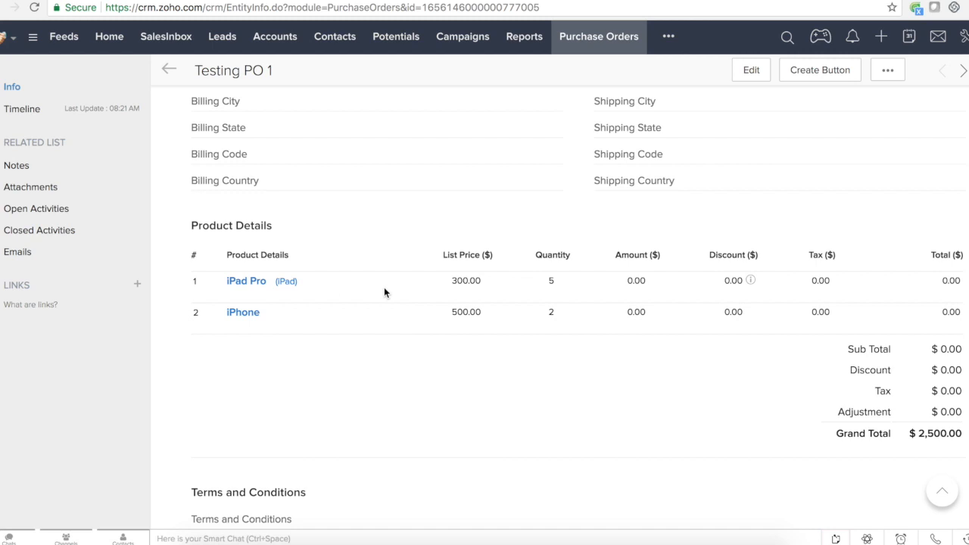
mouse_move(948, 332)
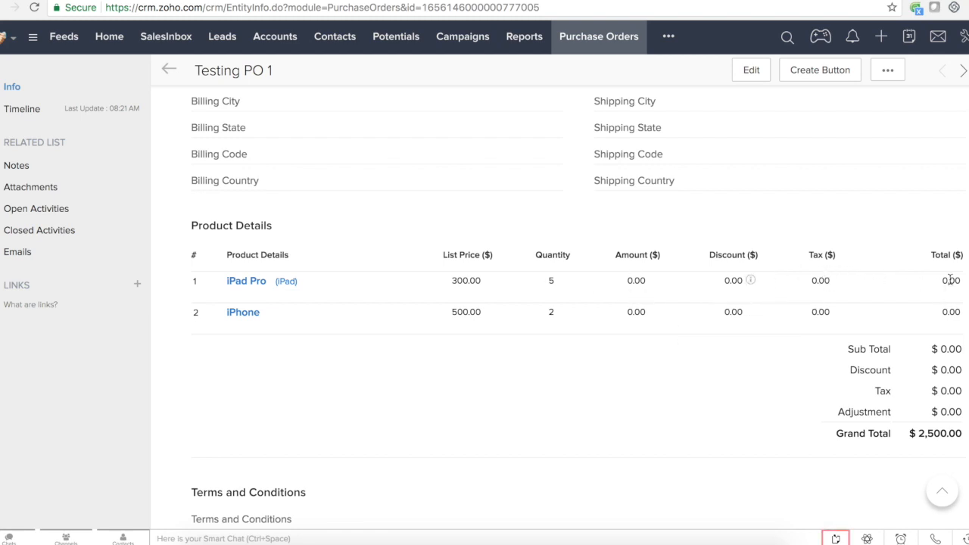
mouse_move(936, 255)
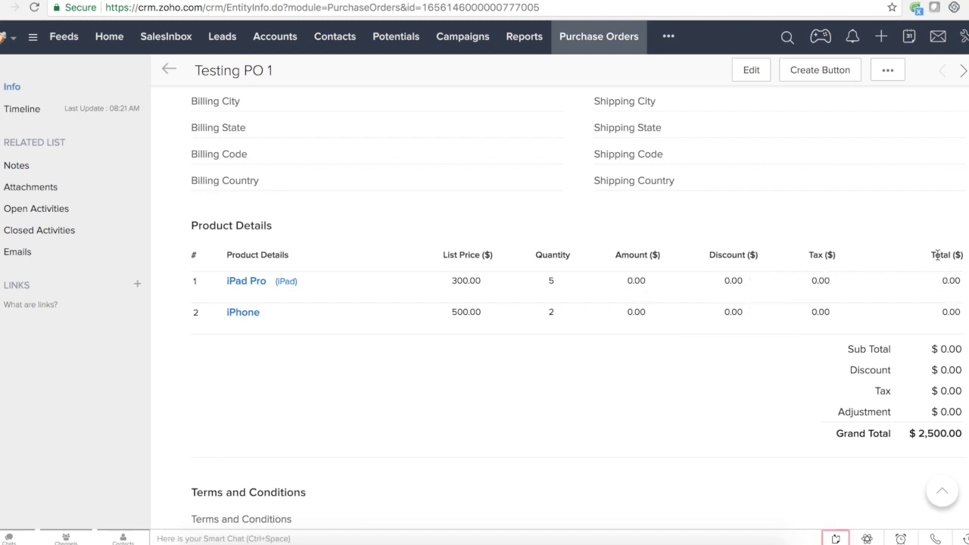
mouse_move(651, 252)
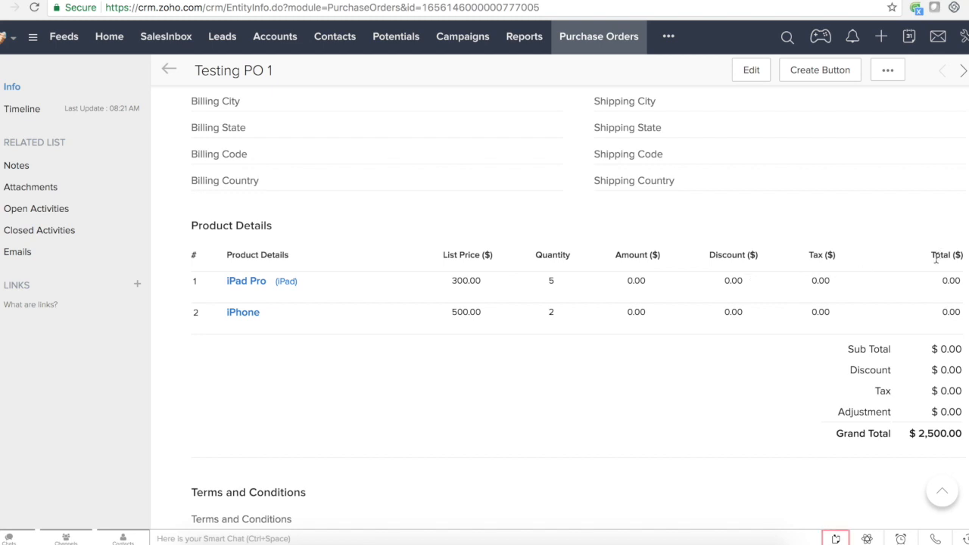
mouse_move(750, 311)
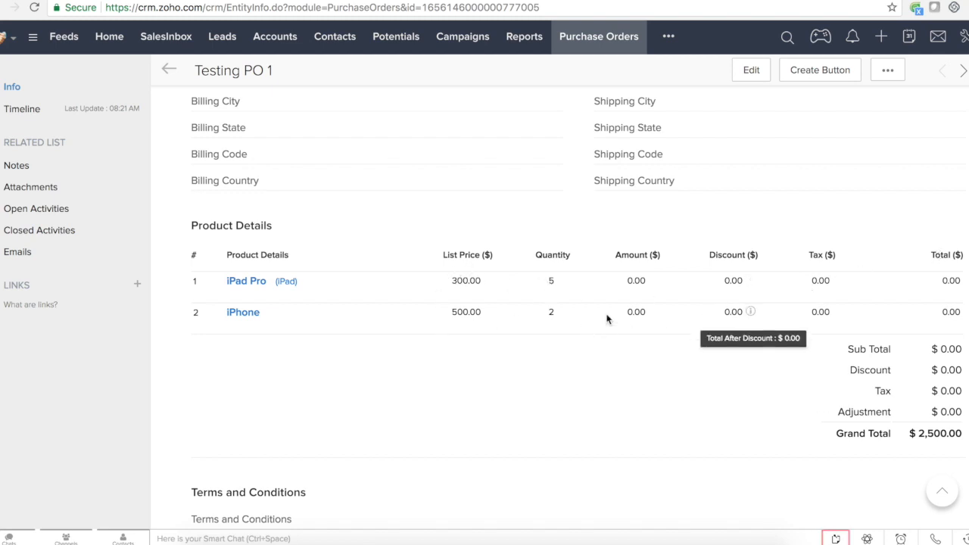
mouse_move(740, 314)
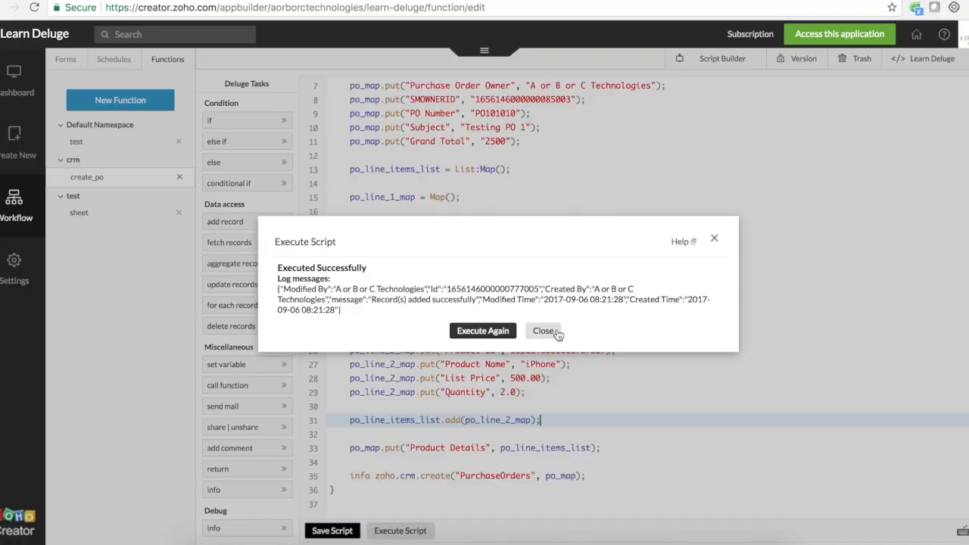
Step: Close the Execute Script results and highlight the Product Id and Product Name keys in create_po
left_click(544, 331)
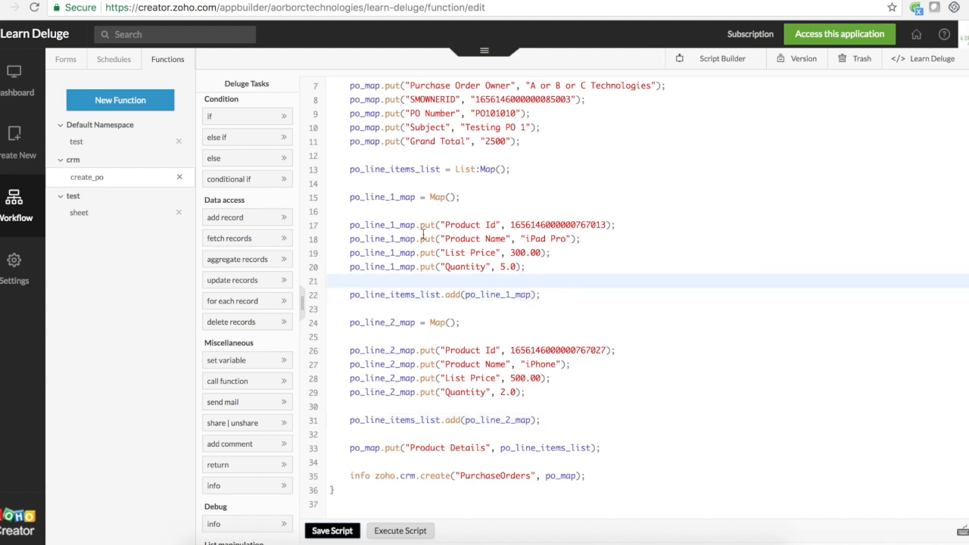
double_click(470, 224)
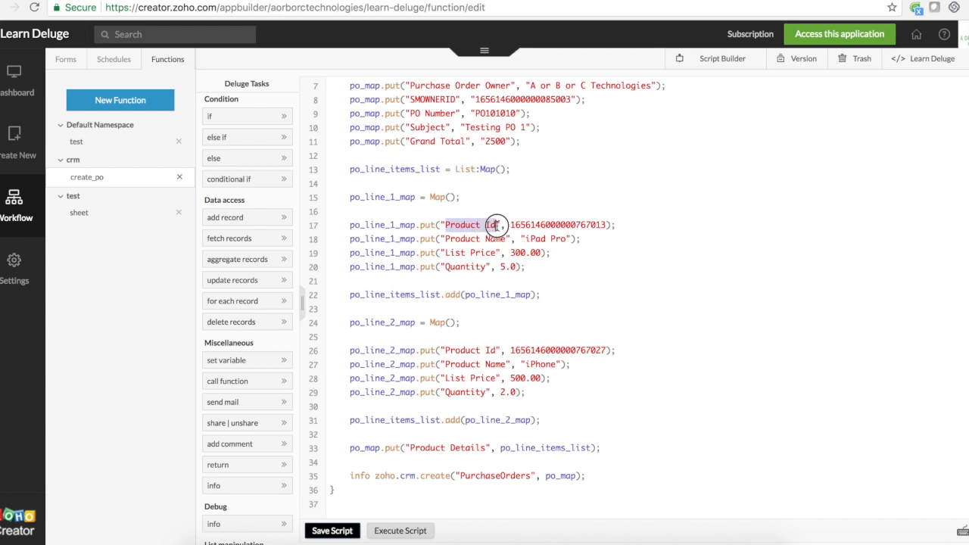
left_click(445, 238)
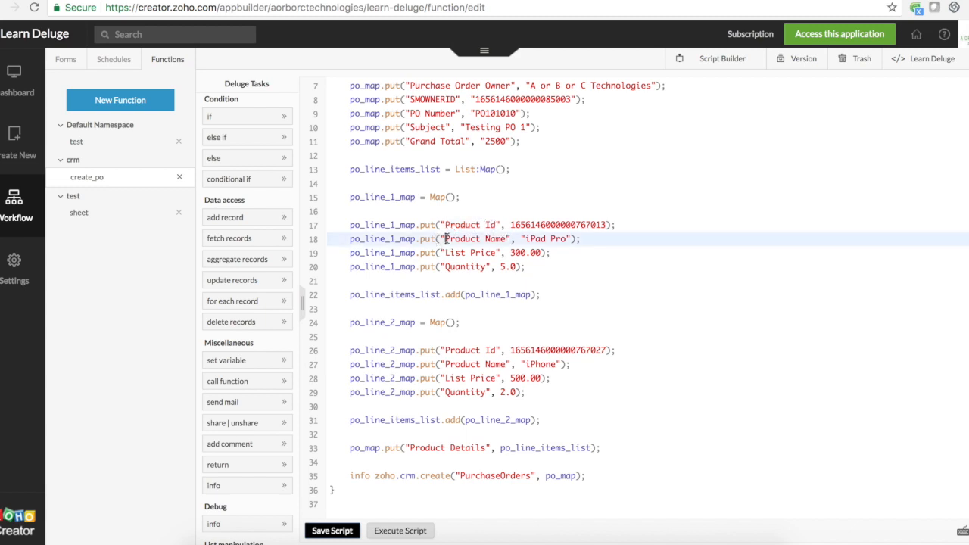
double_click(557, 225)
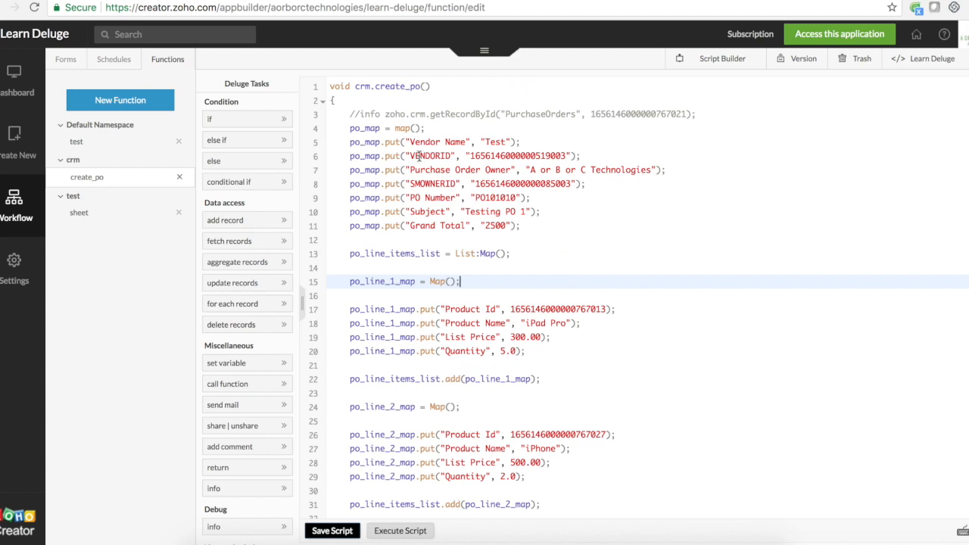
double_click(468, 309)
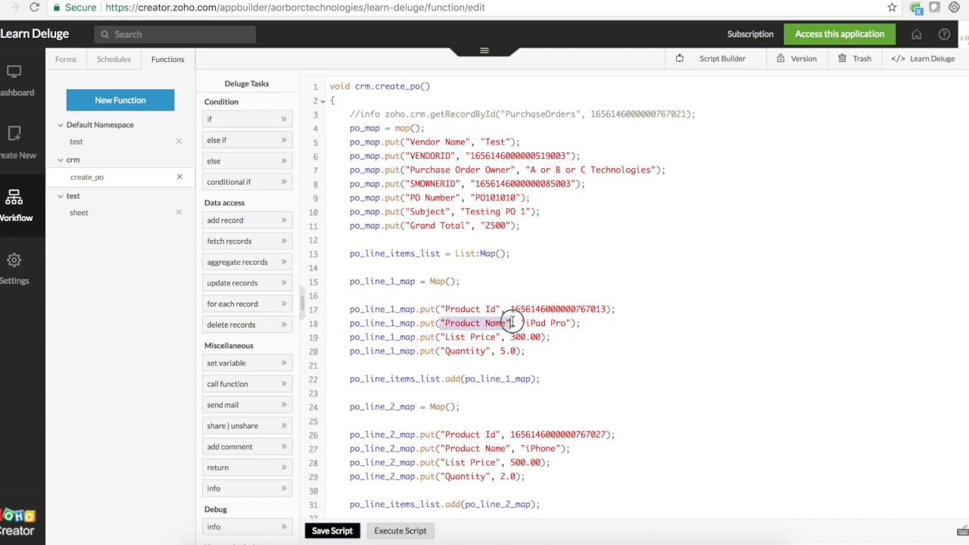
double_click(558, 308)
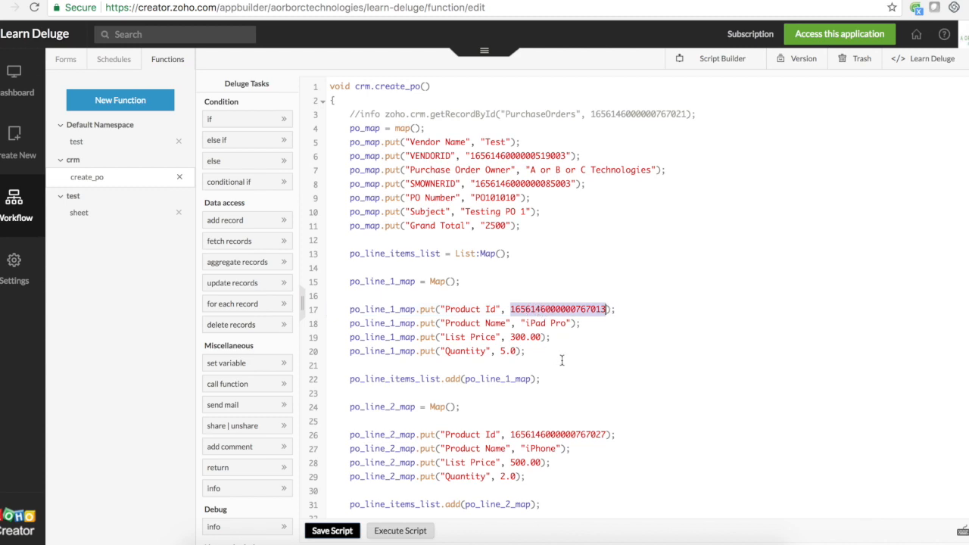
mouse_move(429, 143)
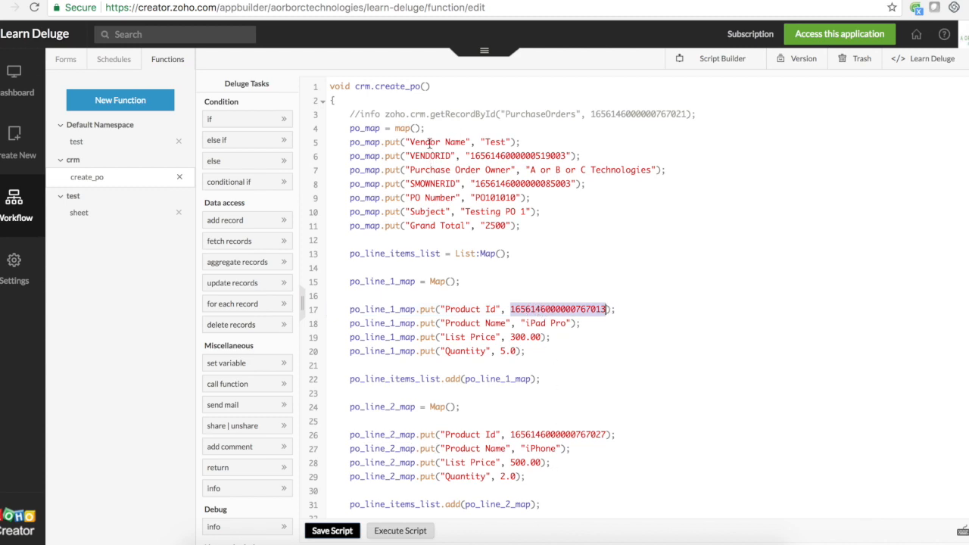
double_click(495, 141)
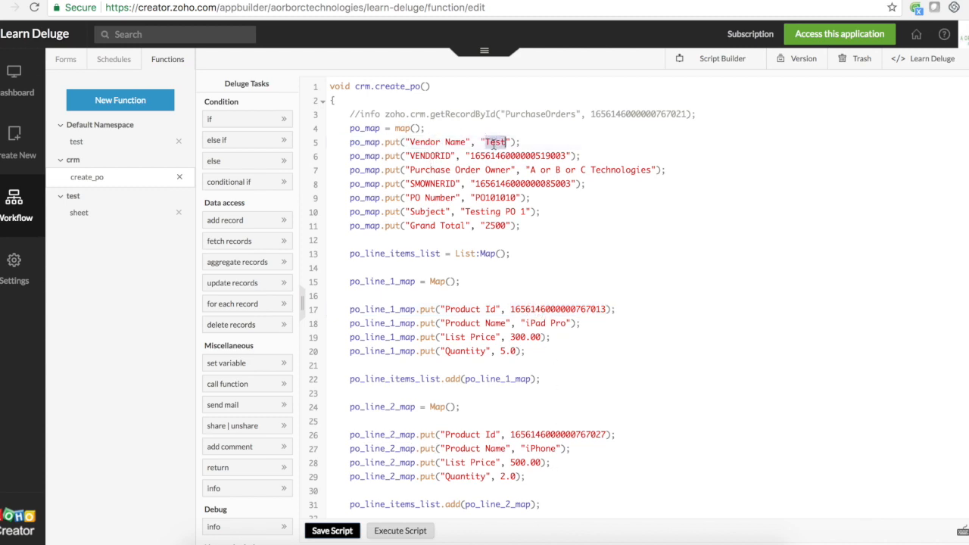
double_click(526, 156)
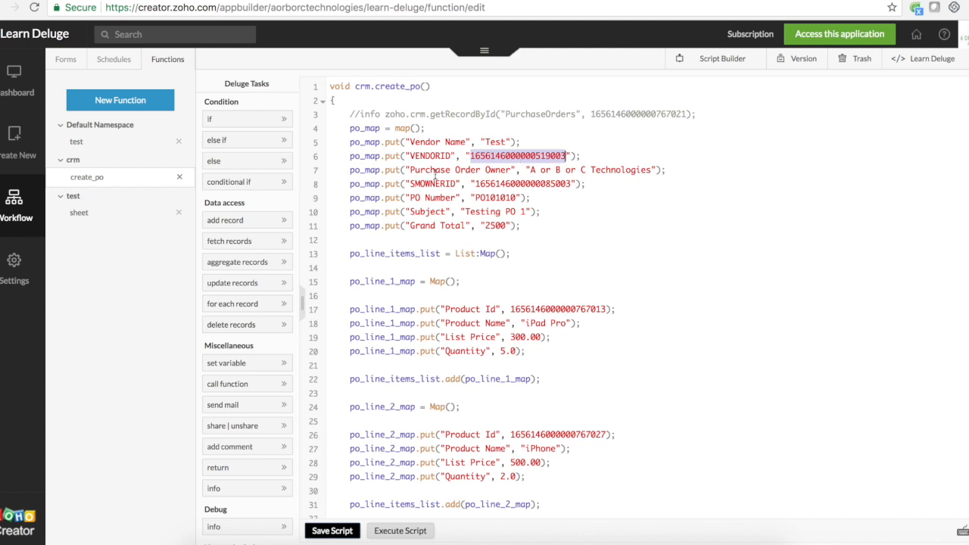
double_click(458, 170)
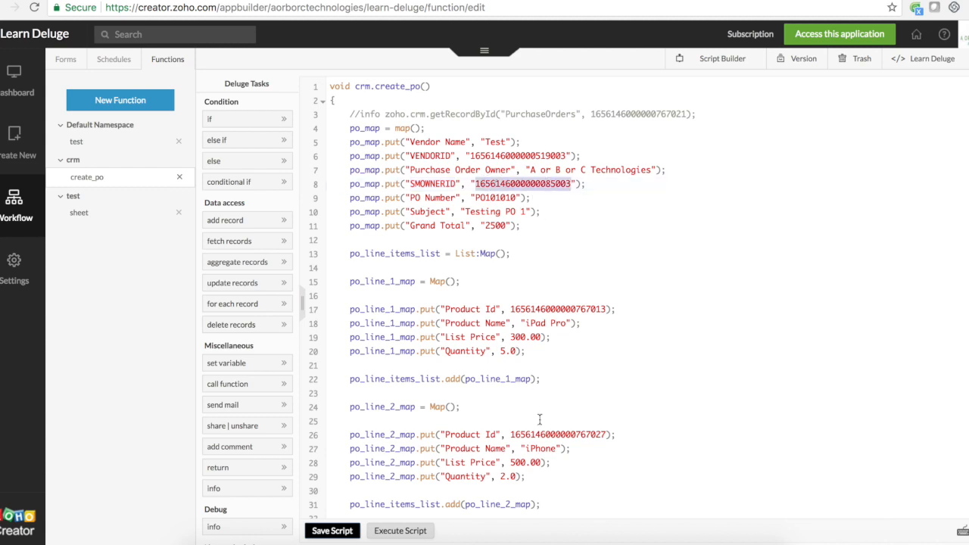
scroll("down", 3)
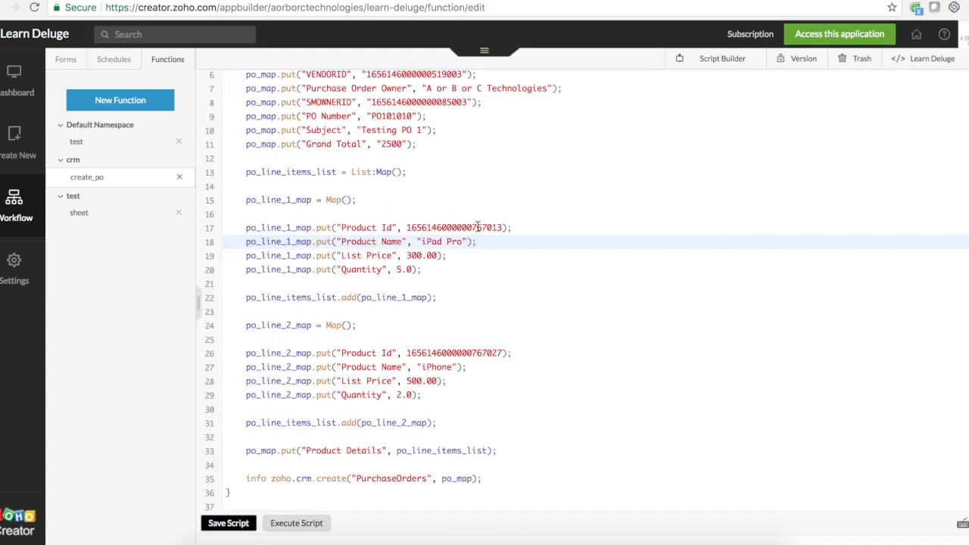
left_click(266, 220)
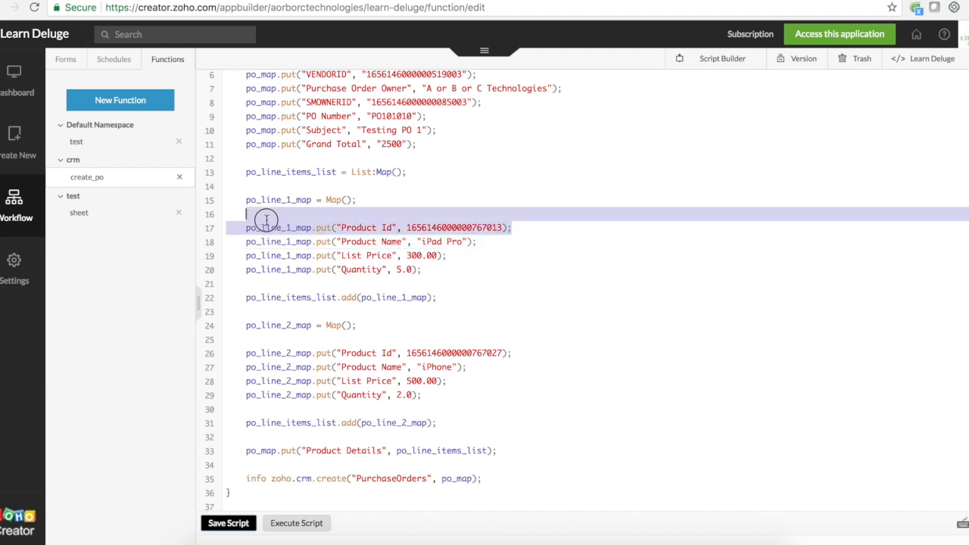